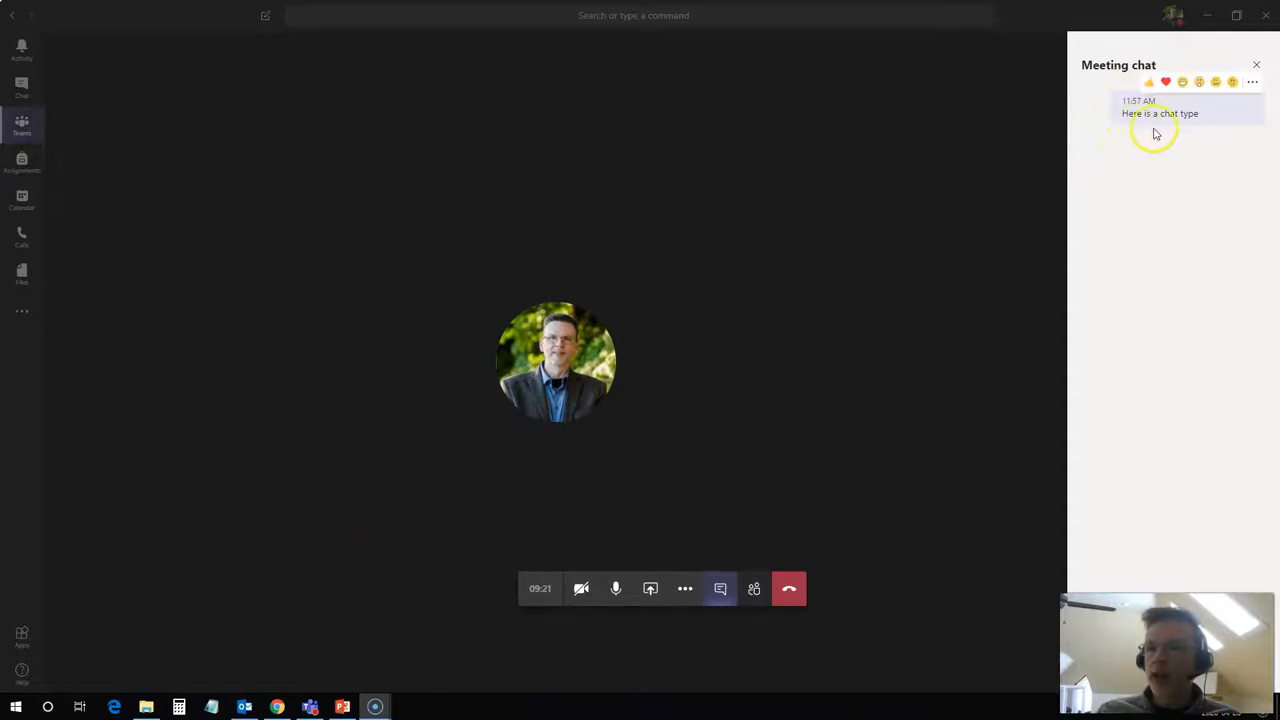
pyautogui.moveTo(1168, 128)
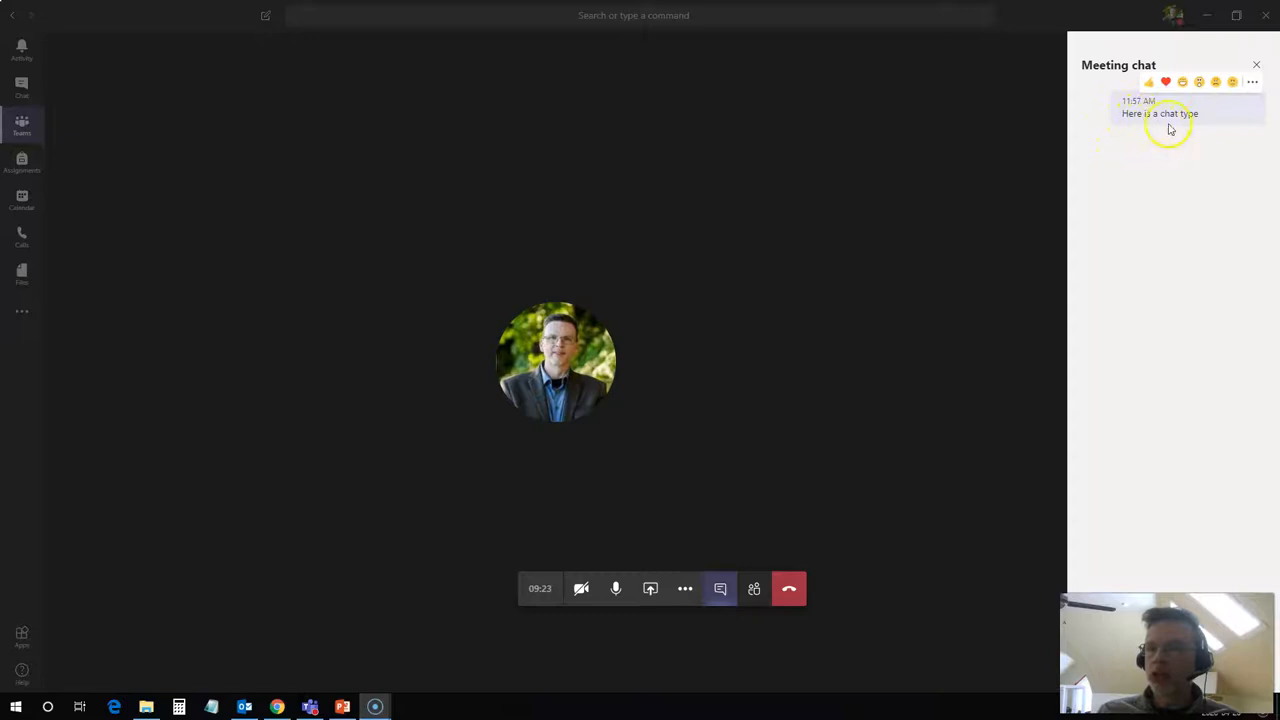
pyautogui.moveTo(1122, 124)
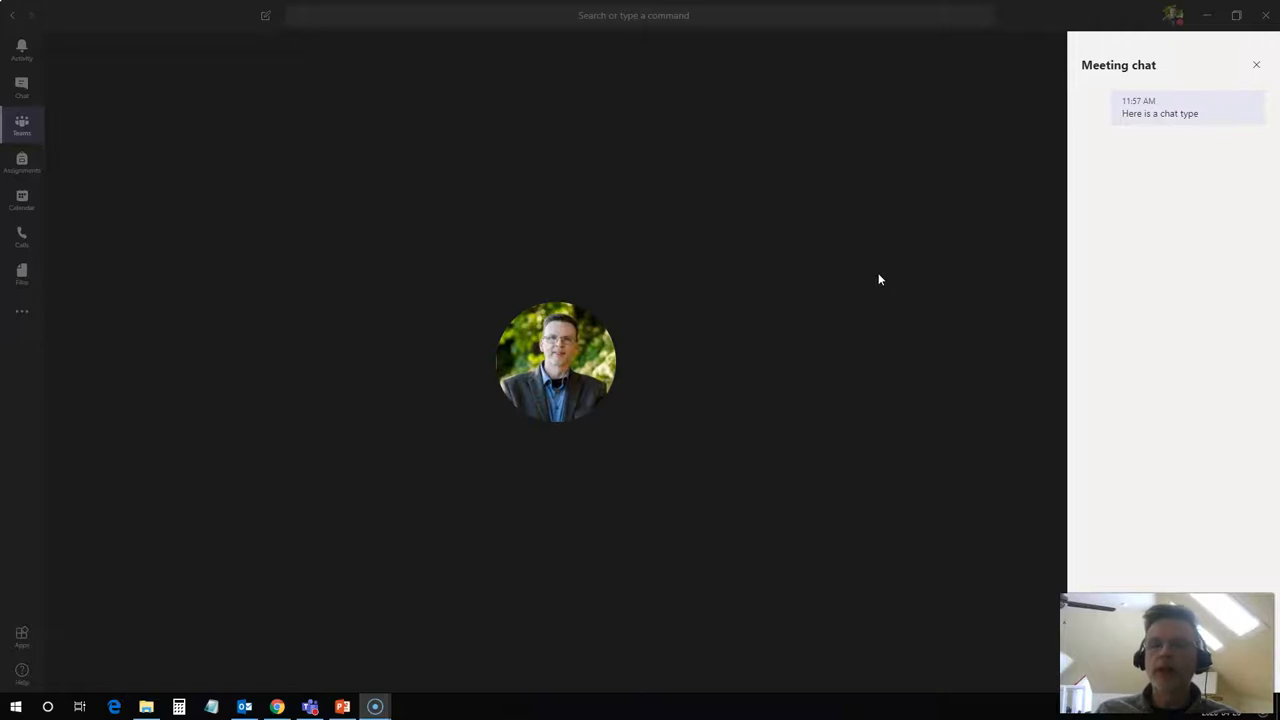
pyautogui.moveTo(896, 270)
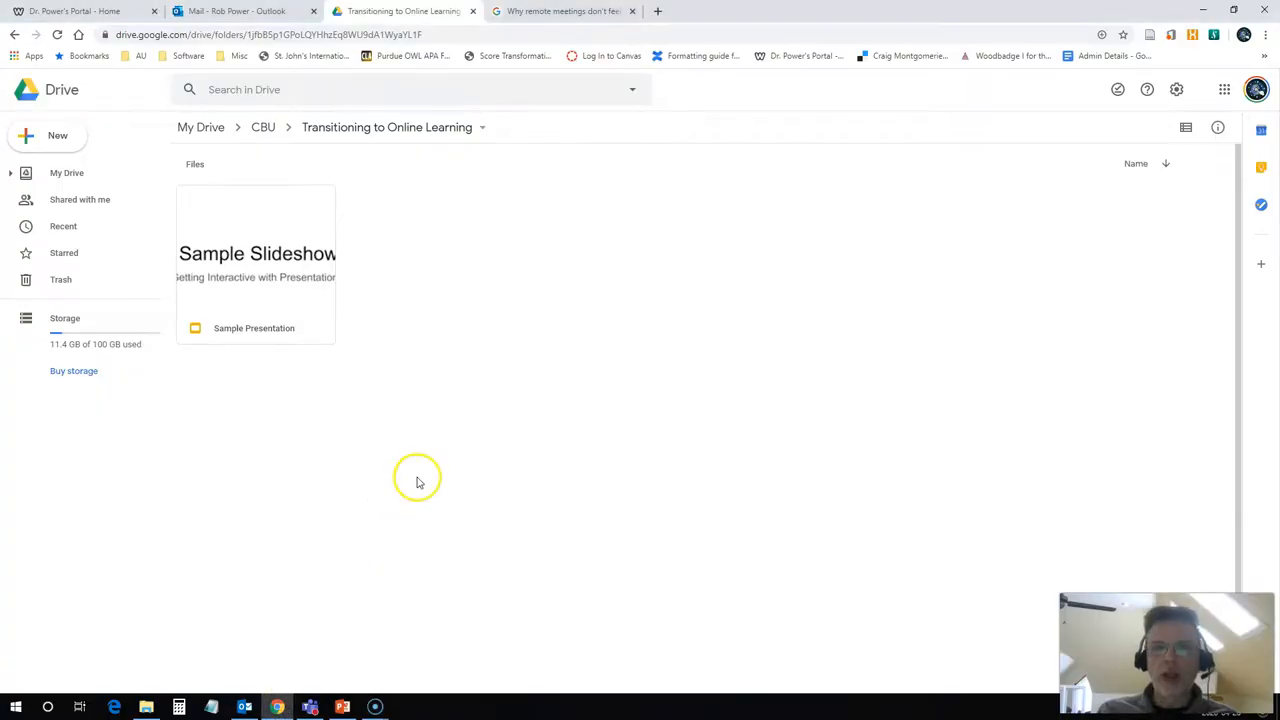
pyautogui.moveTo(260, 188)
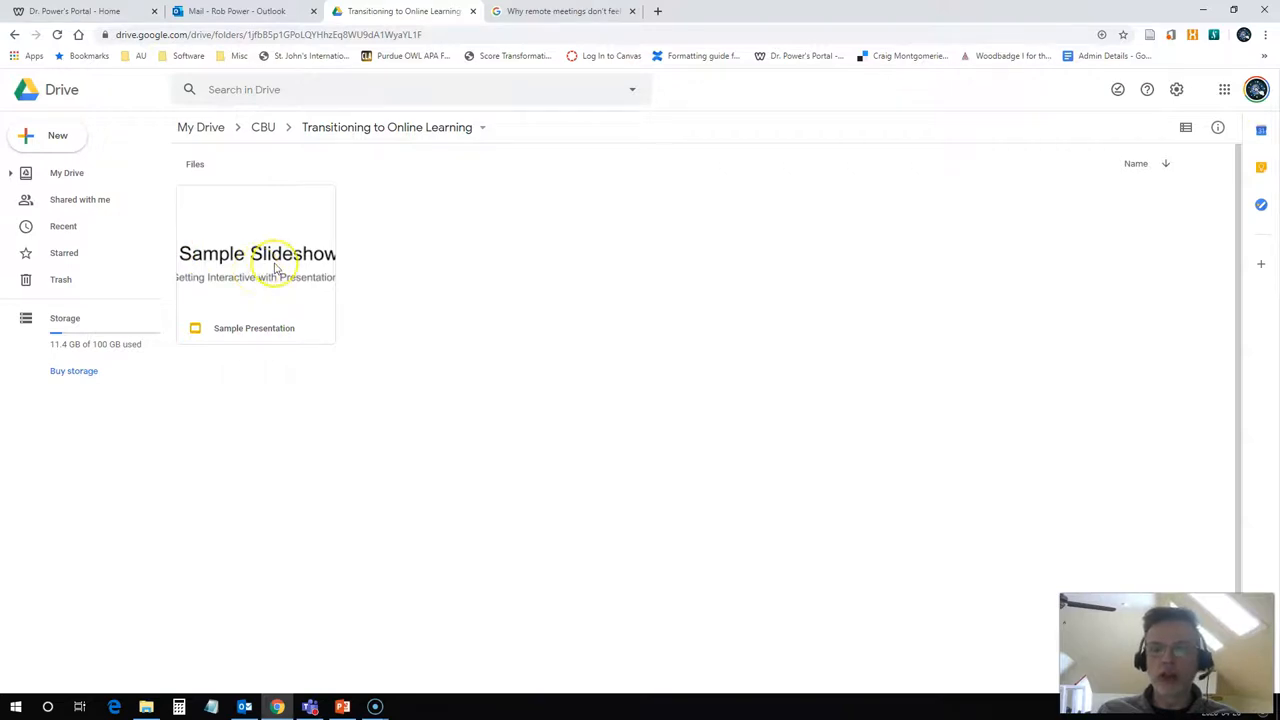
pyautogui.moveTo(468, 552)
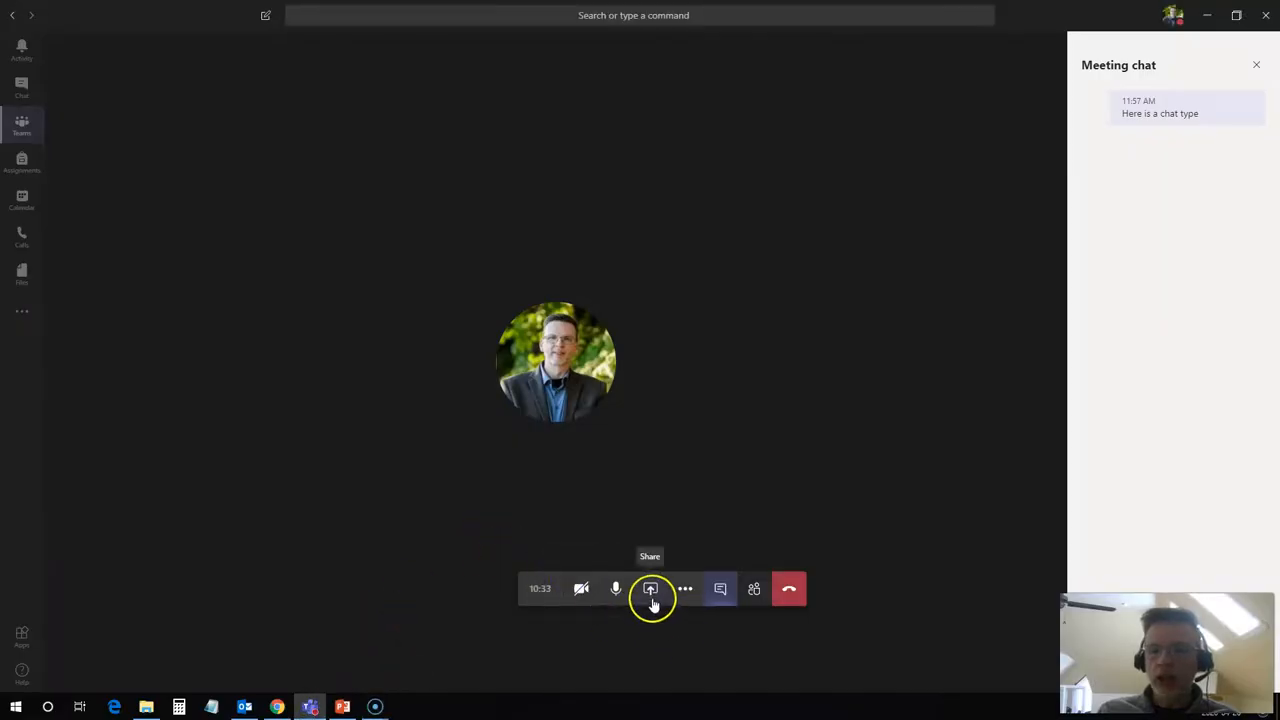
# Step: Share the desktop screen with the Teams meeting
pyautogui.click(650, 588)
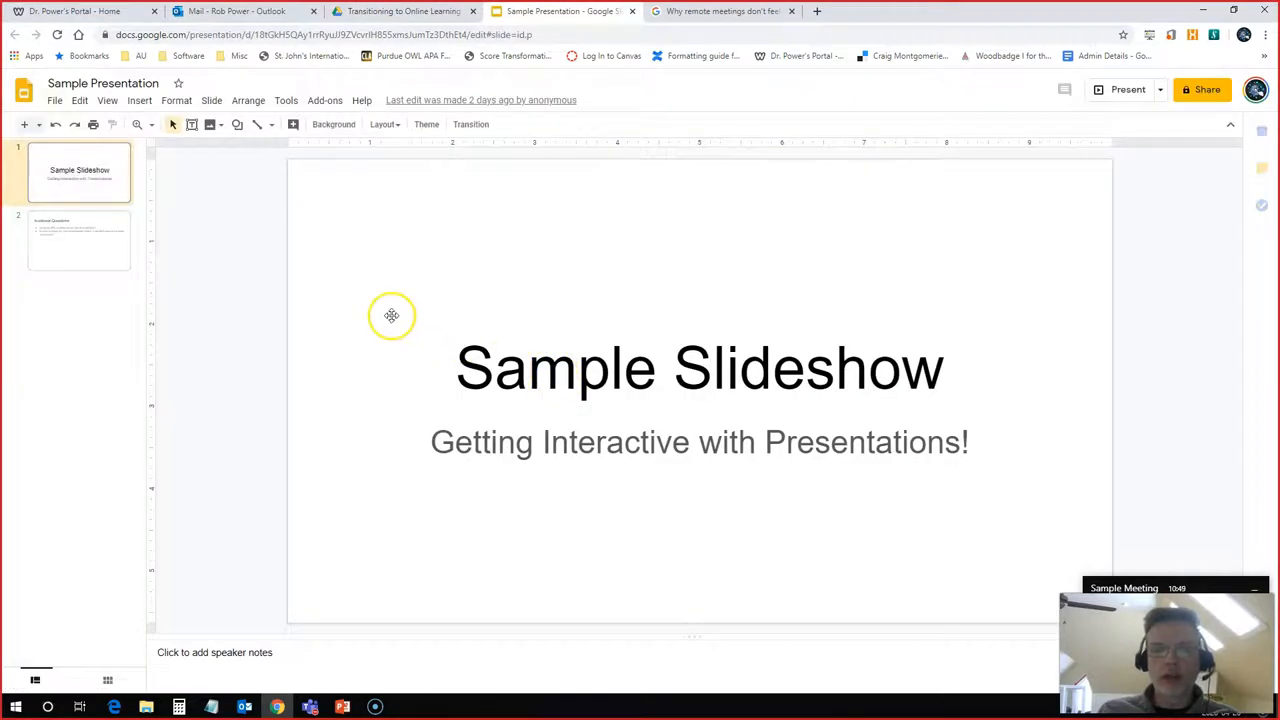
# Step: Review the Audience Questions slide and title slide, then show the Present options menu
pyautogui.click(80, 240)
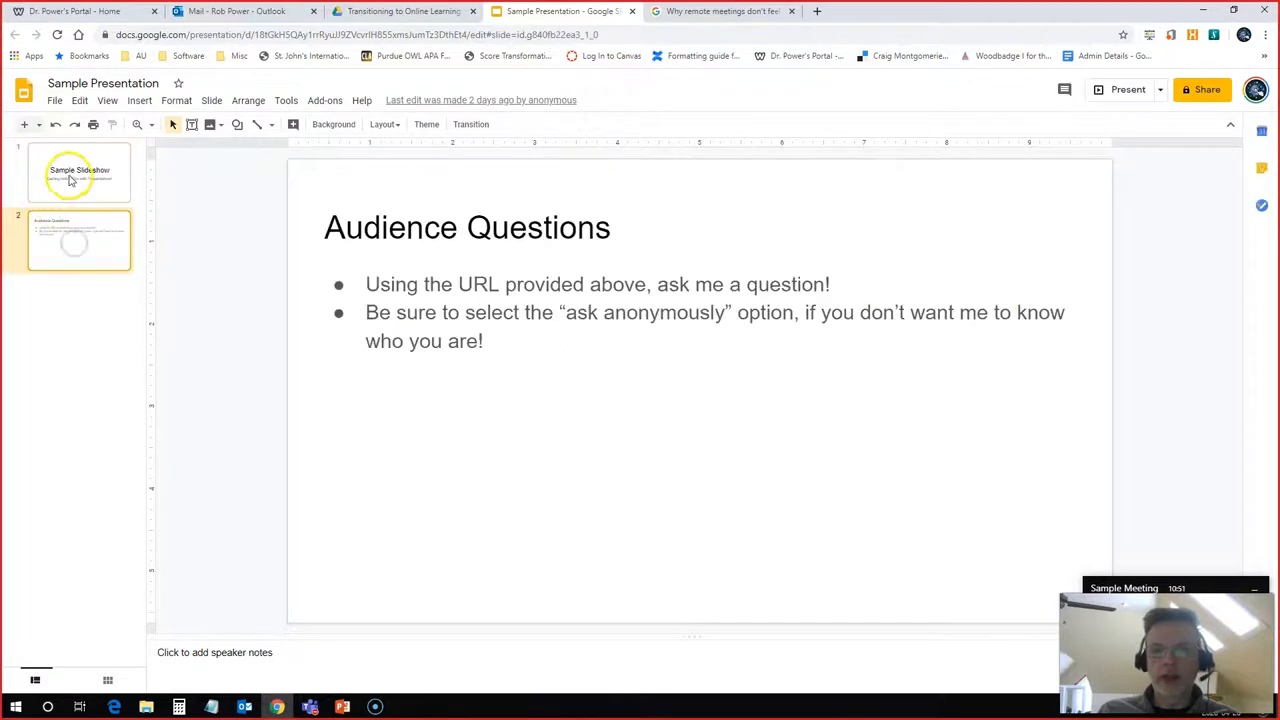
pyautogui.click(80, 172)
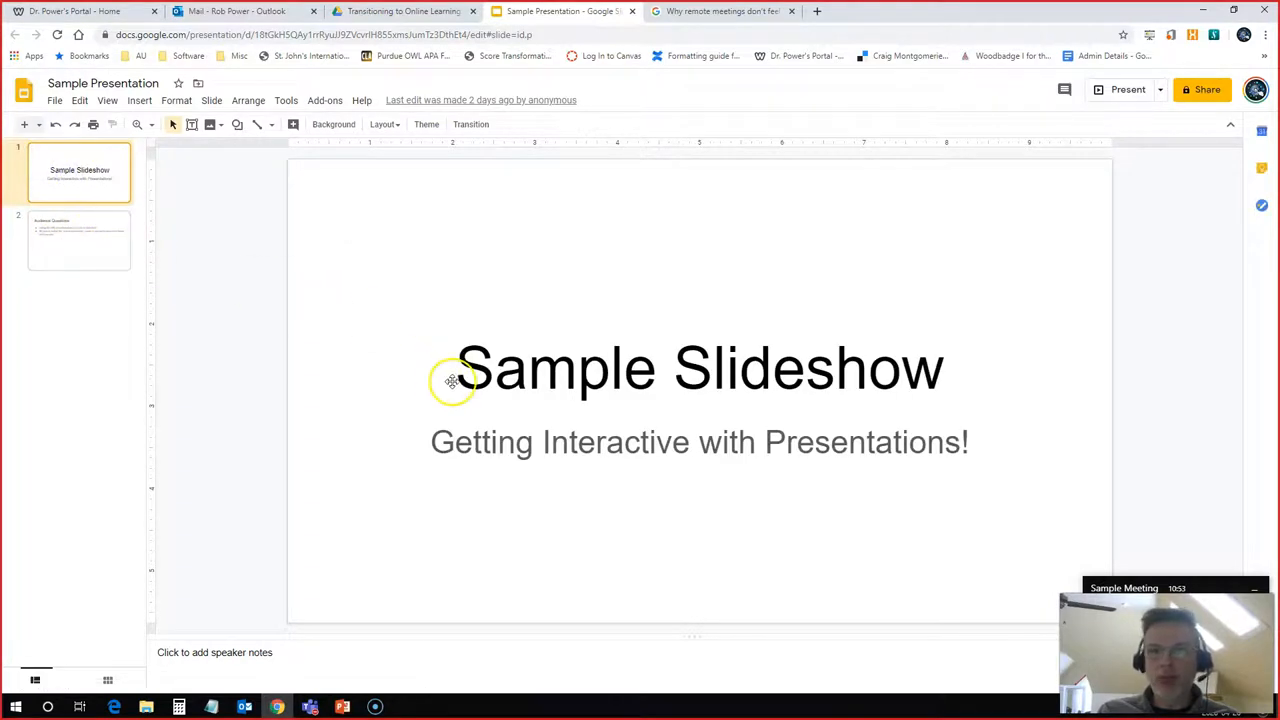
pyautogui.moveTo(578, 330)
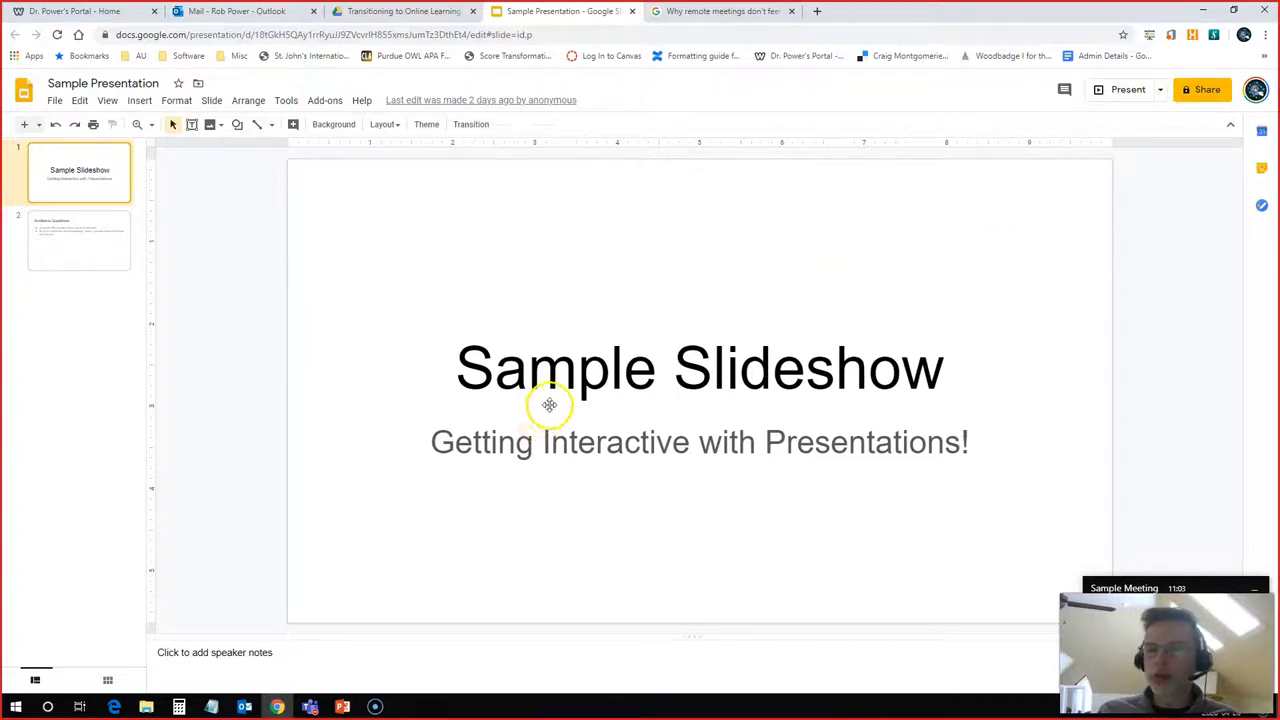
pyautogui.moveTo(1168, 148)
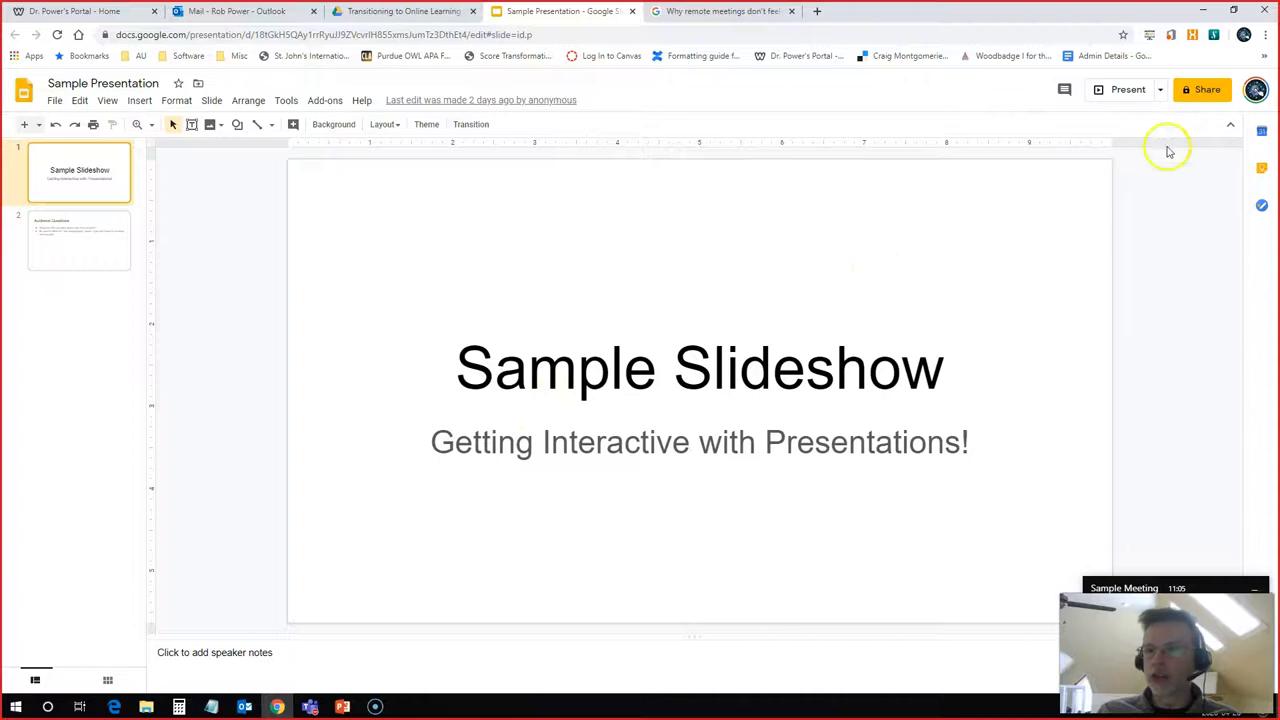
pyautogui.click(1160, 88)
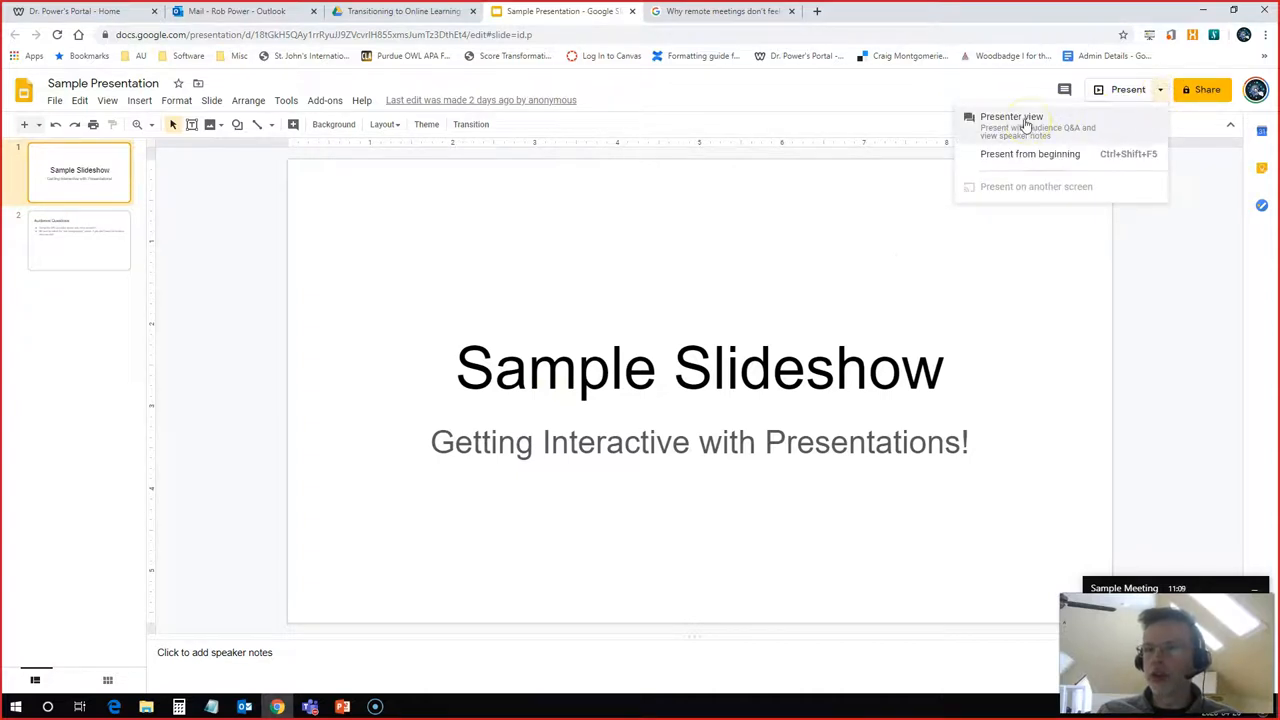
# Step: Start Presenter view and a new audience Q&A session giving link slides.app.goo.gl/URoXL
pyautogui.click(1012, 116)
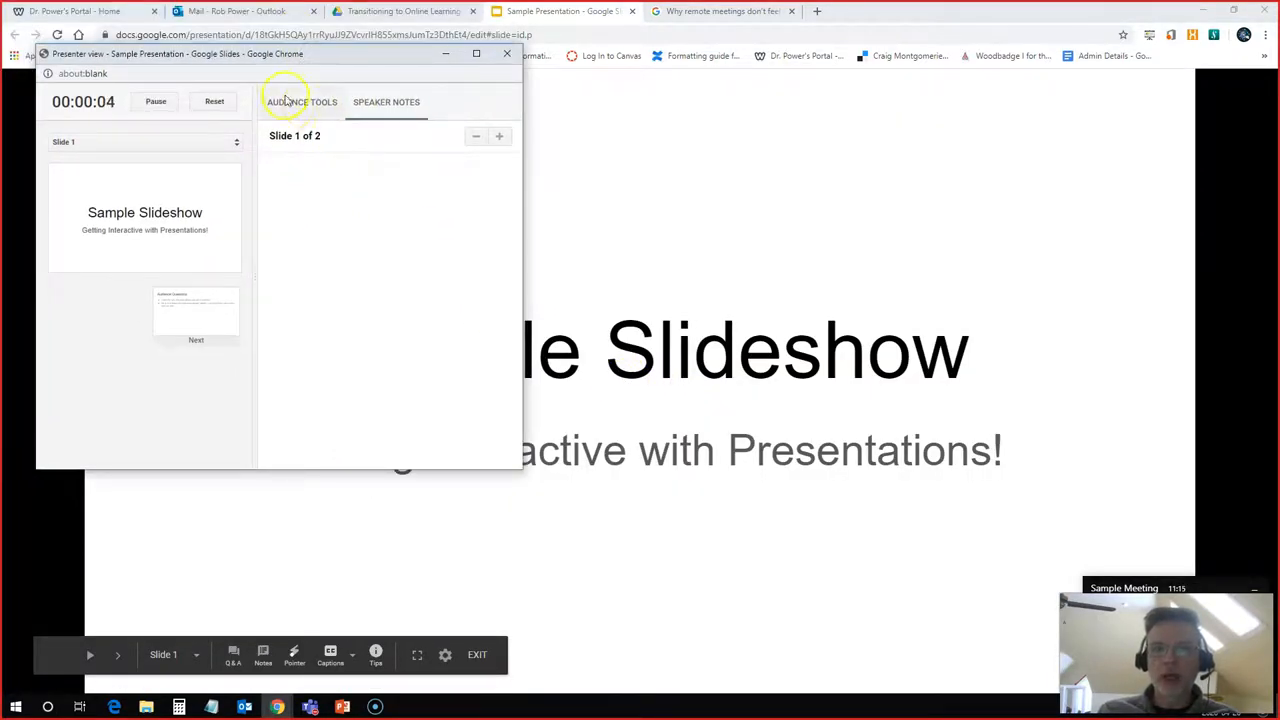
pyautogui.click(302, 102)
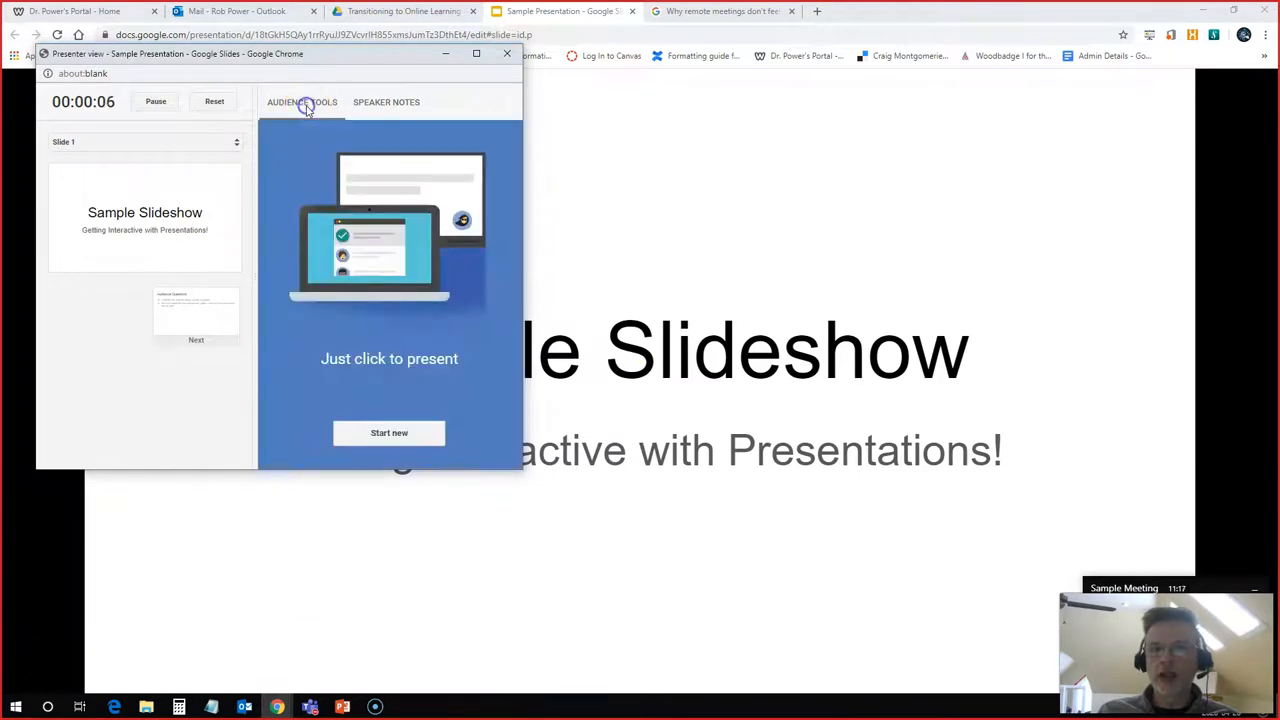
pyautogui.click(388, 432)
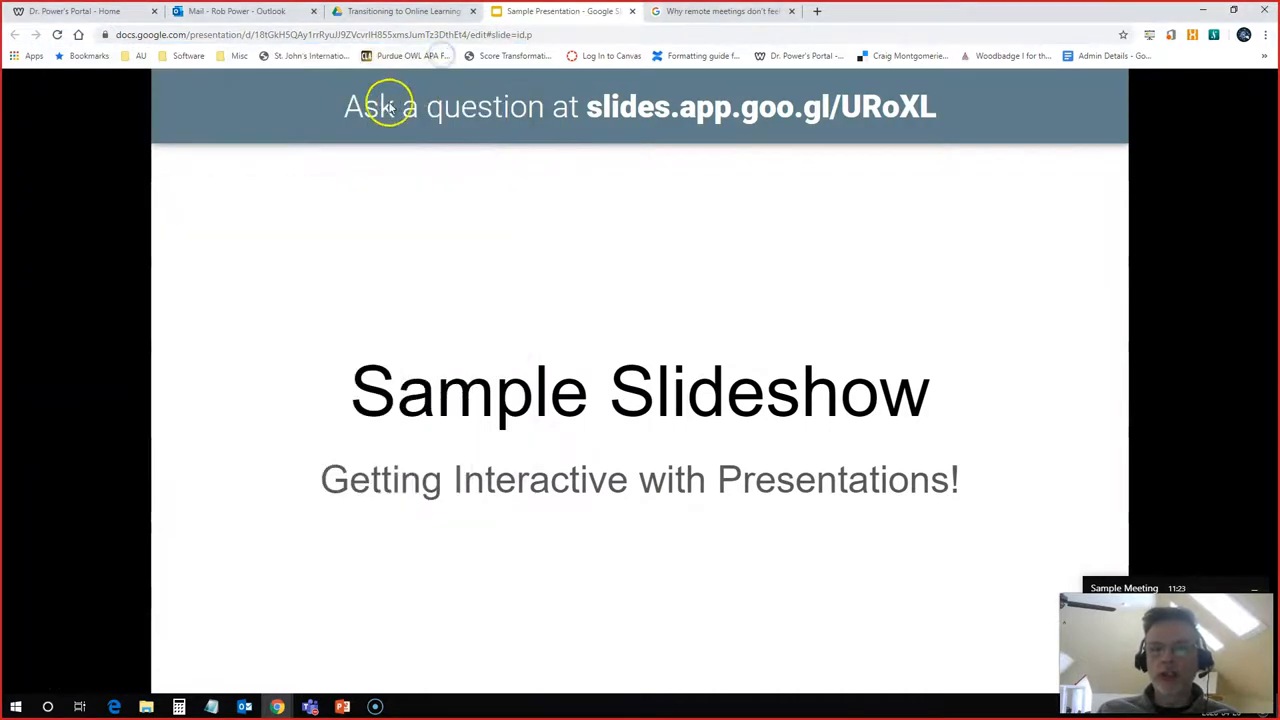
pyautogui.moveTo(516, 136)
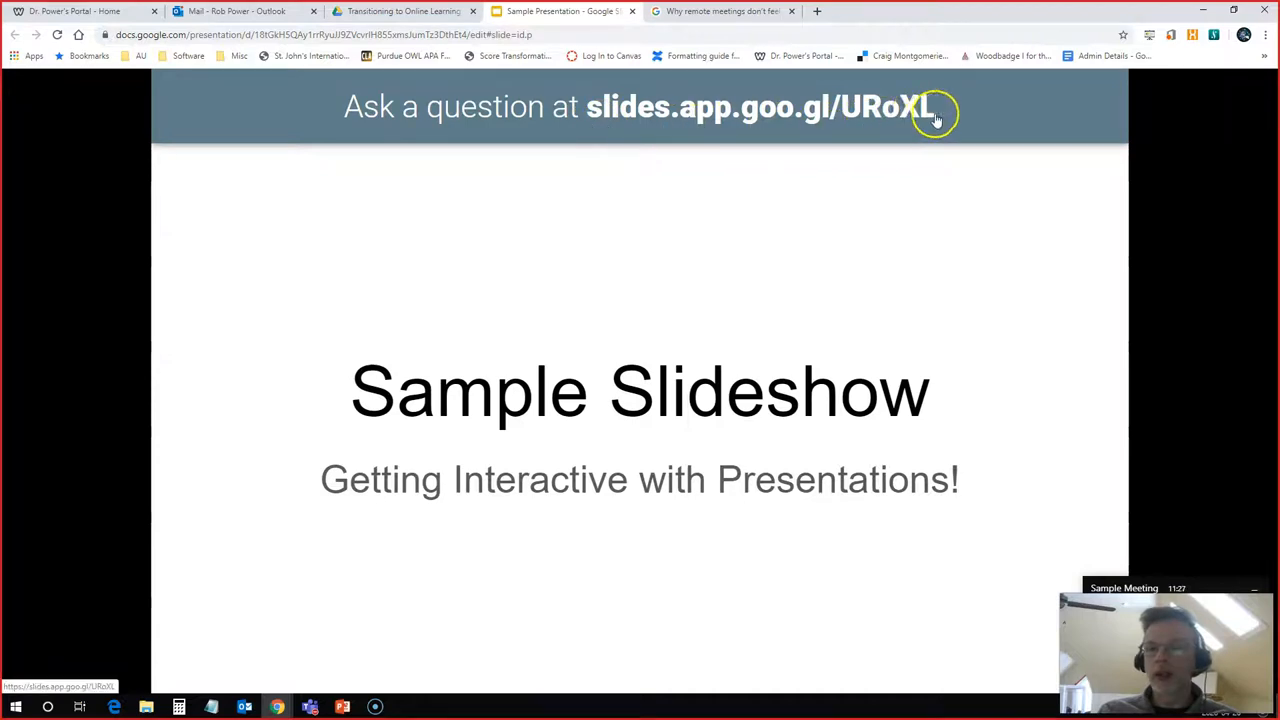
pyautogui.moveTo(484, 120)
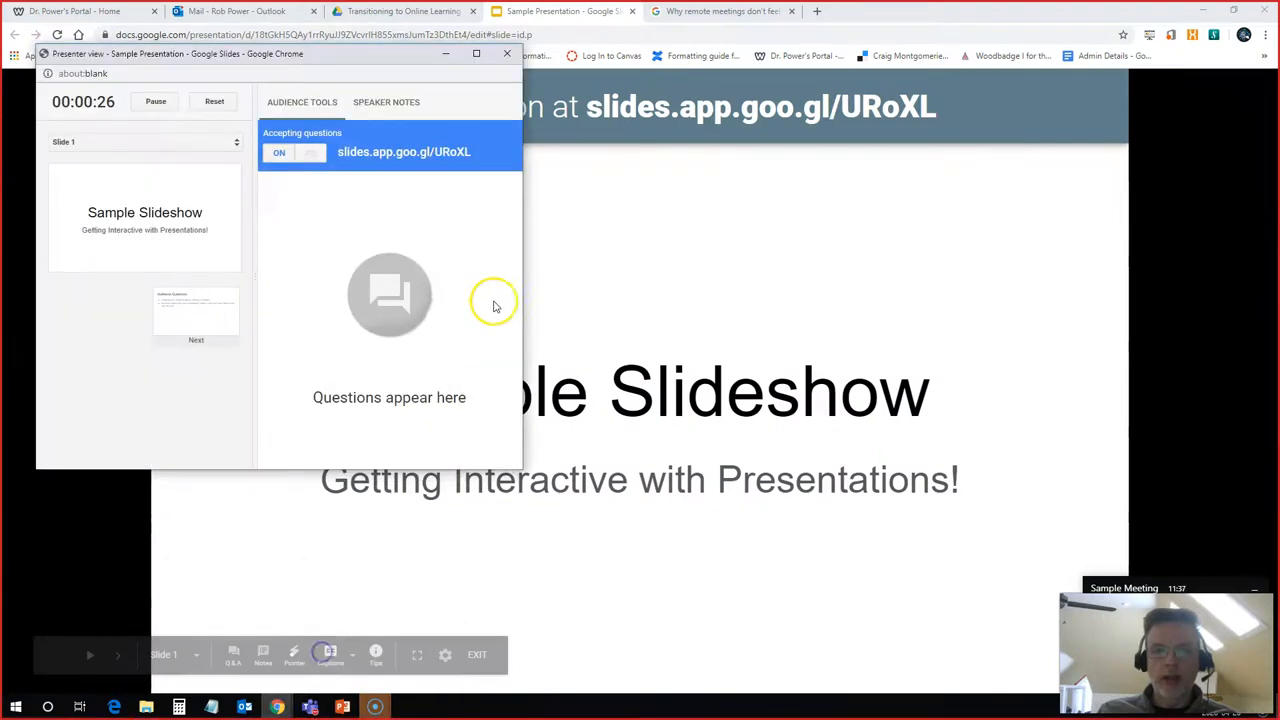
pyautogui.rightClick(404, 152)
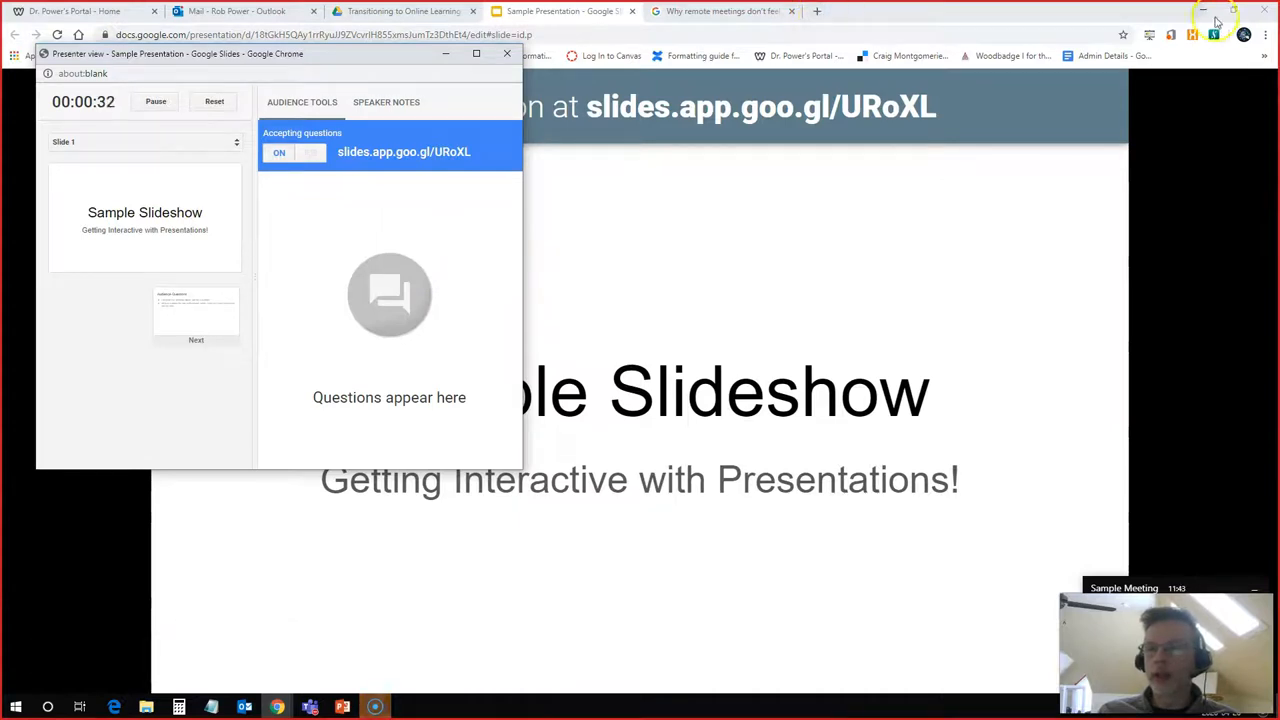
pyautogui.click(1264, 36)
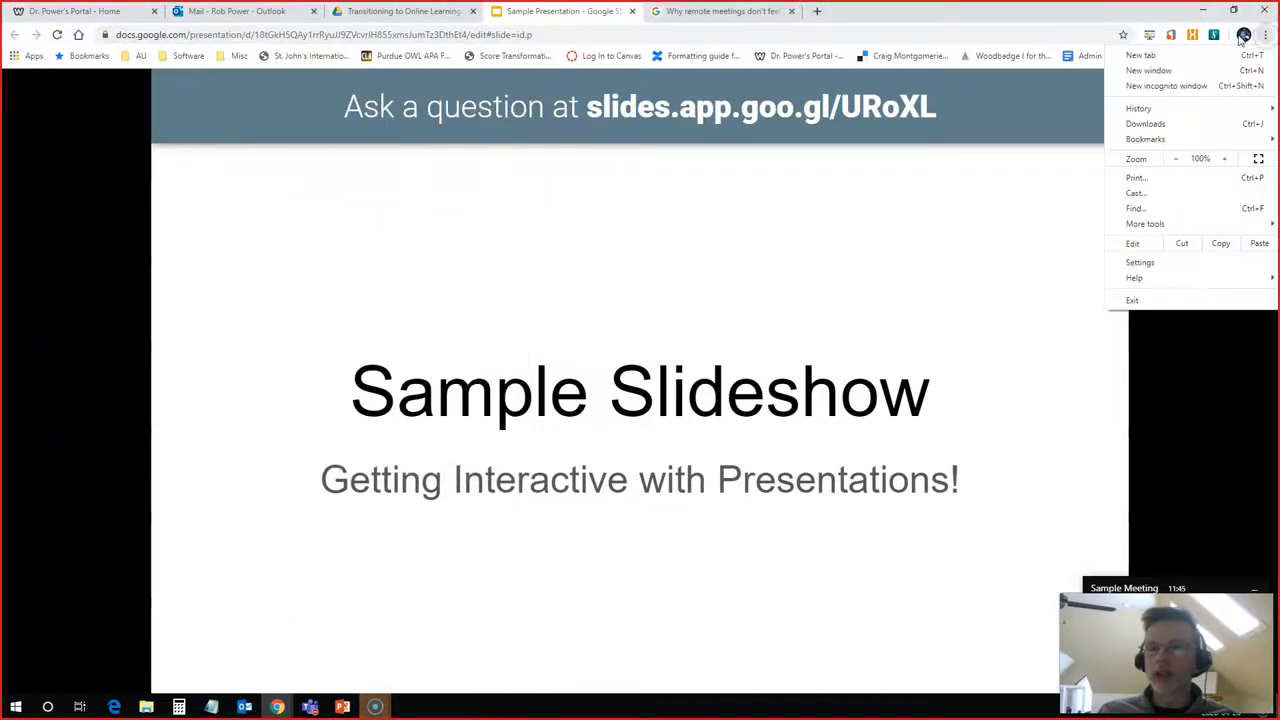
# Step: Load slides.app.goo.gl/URoXL in a private Chrome window floating over the slideshow
pyautogui.click(1244, 34)
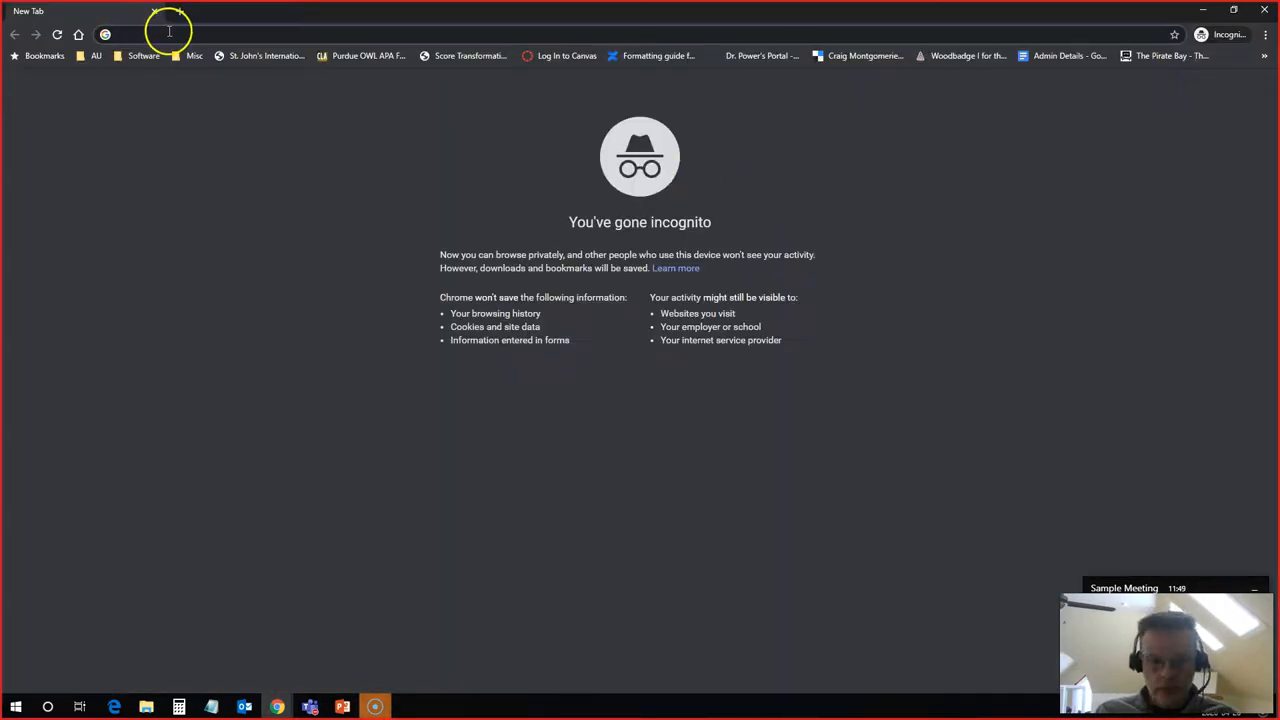
pyautogui.write('slides.app.goo.gl/URoXL')
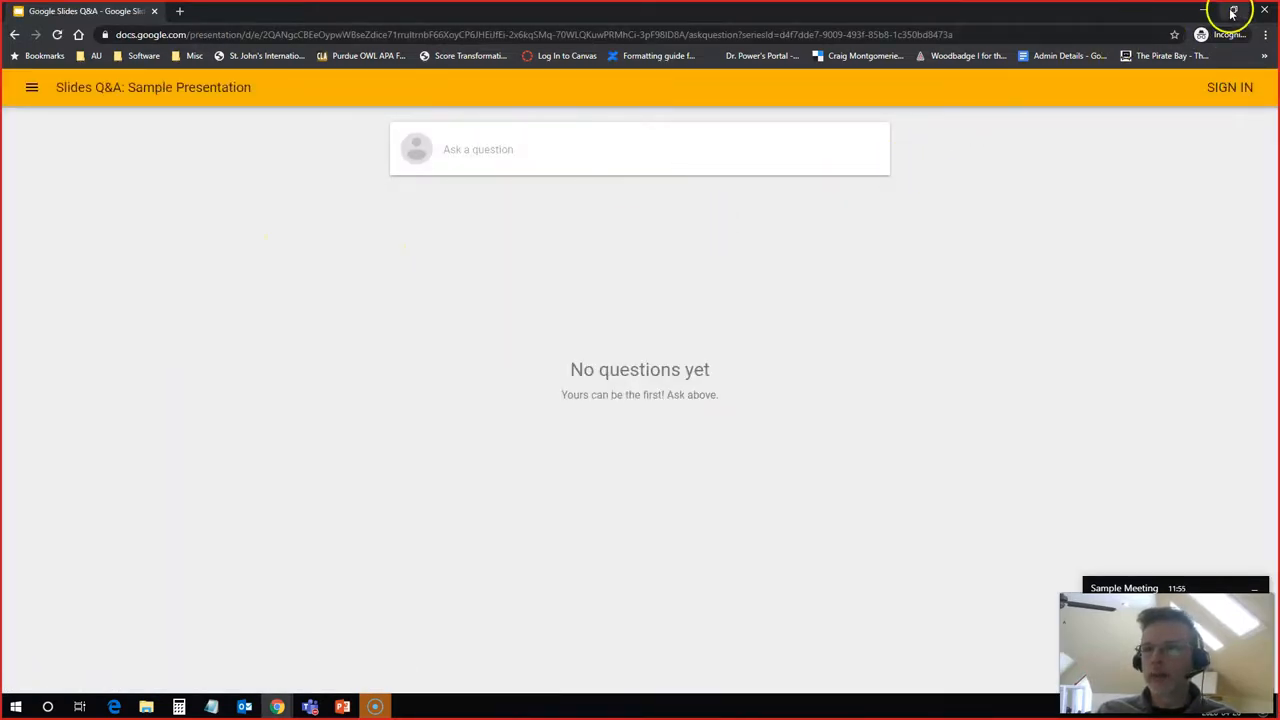
pyautogui.click(1232, 12)
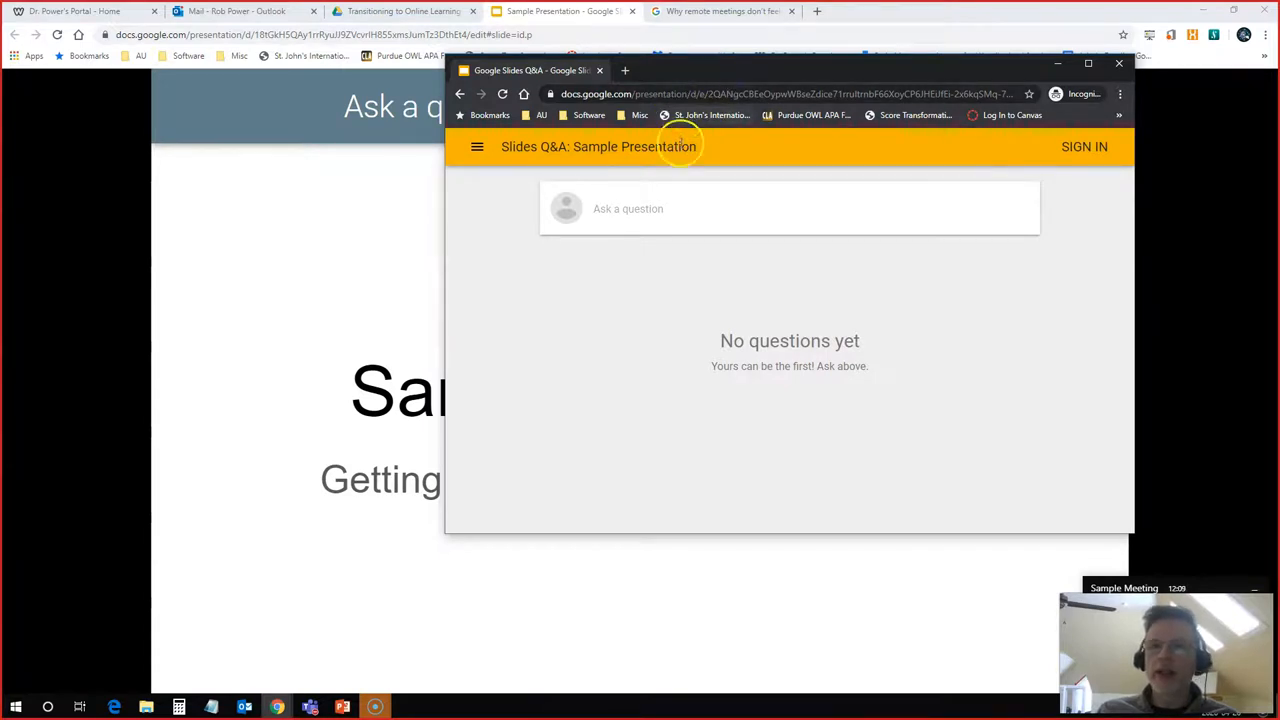
# Step: Submit the anonymous audience question 'Can you see this question?'
pyautogui.click(628, 208)
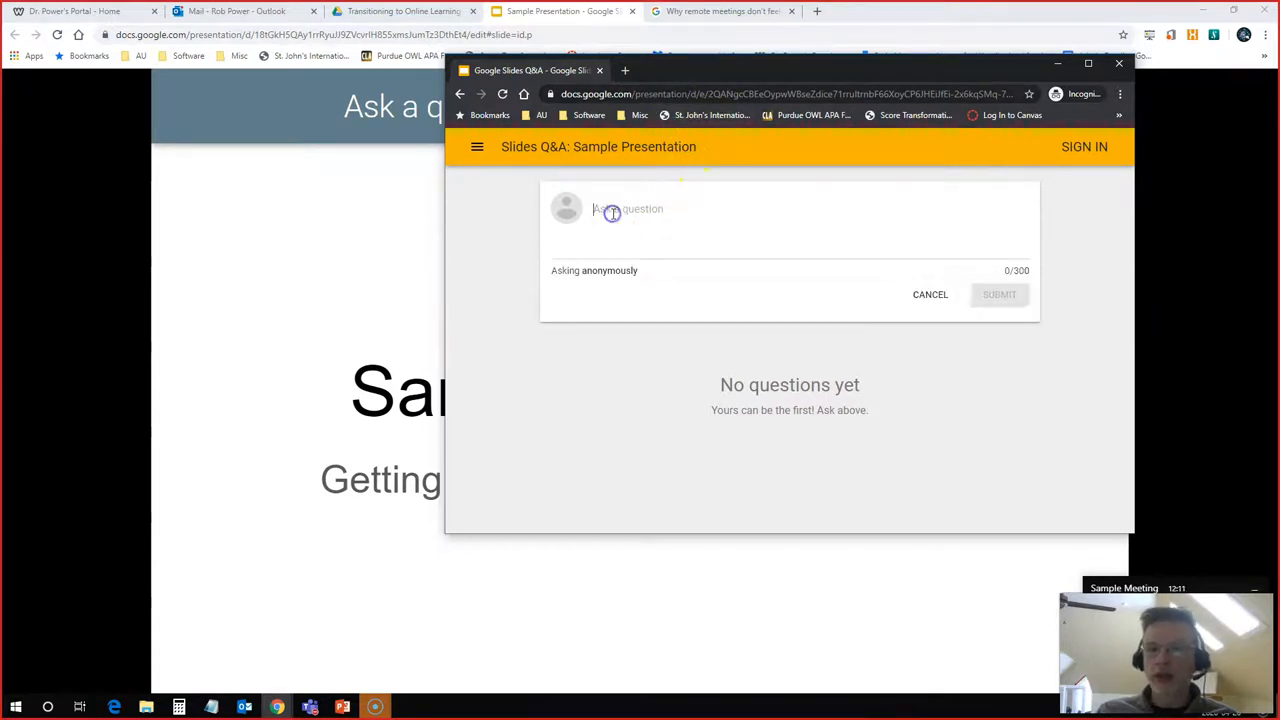
pyautogui.write('Can you see this question?')
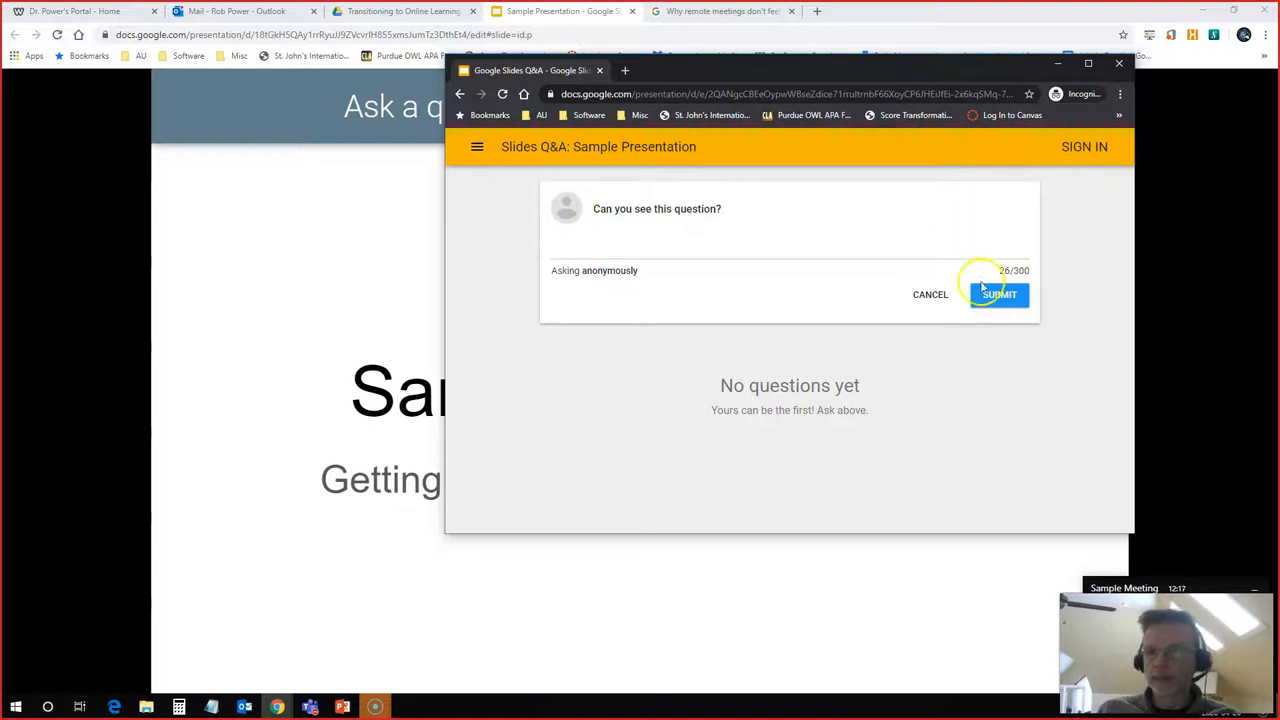
pyautogui.click(1000, 294)
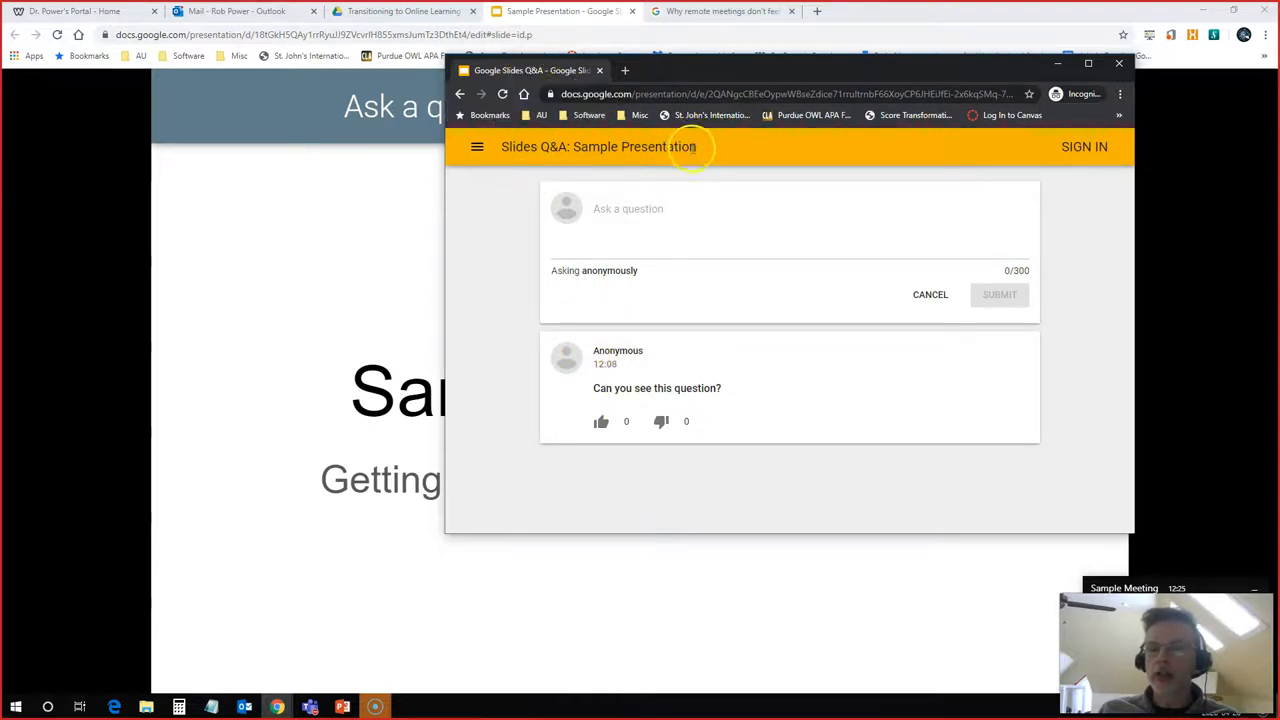
pyautogui.moveTo(620, 308)
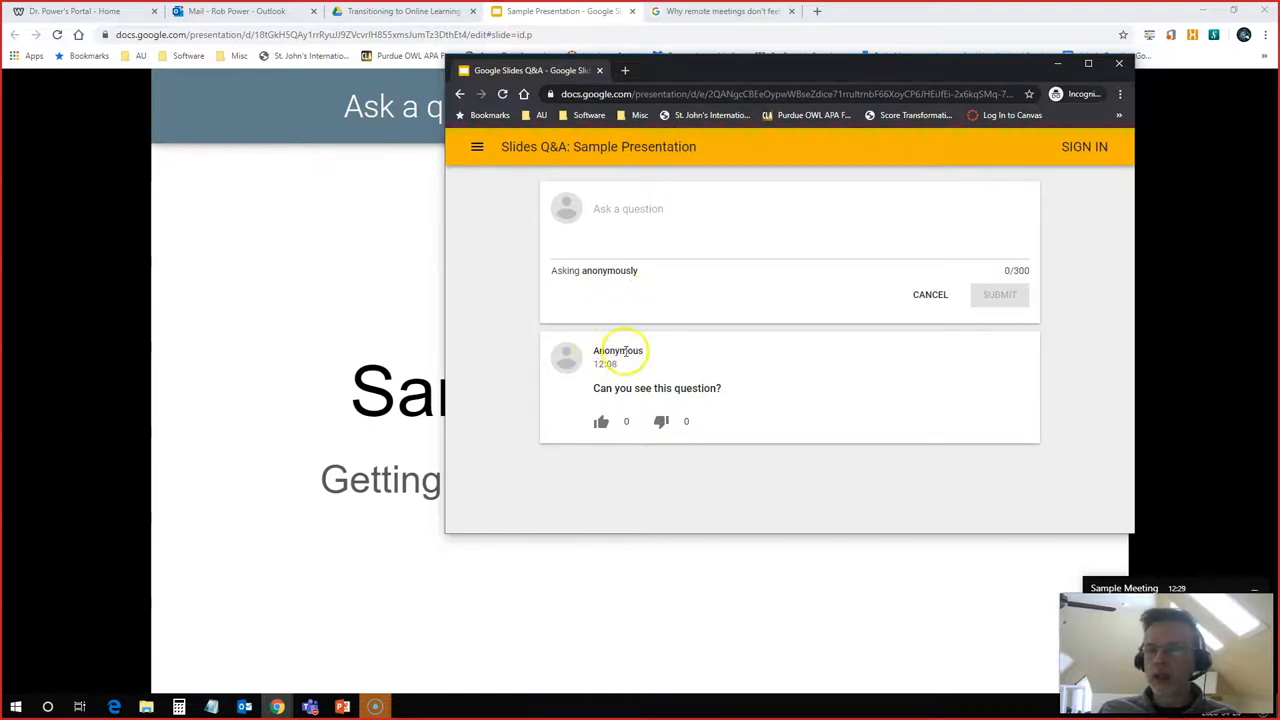
pyautogui.moveTo(572, 290)
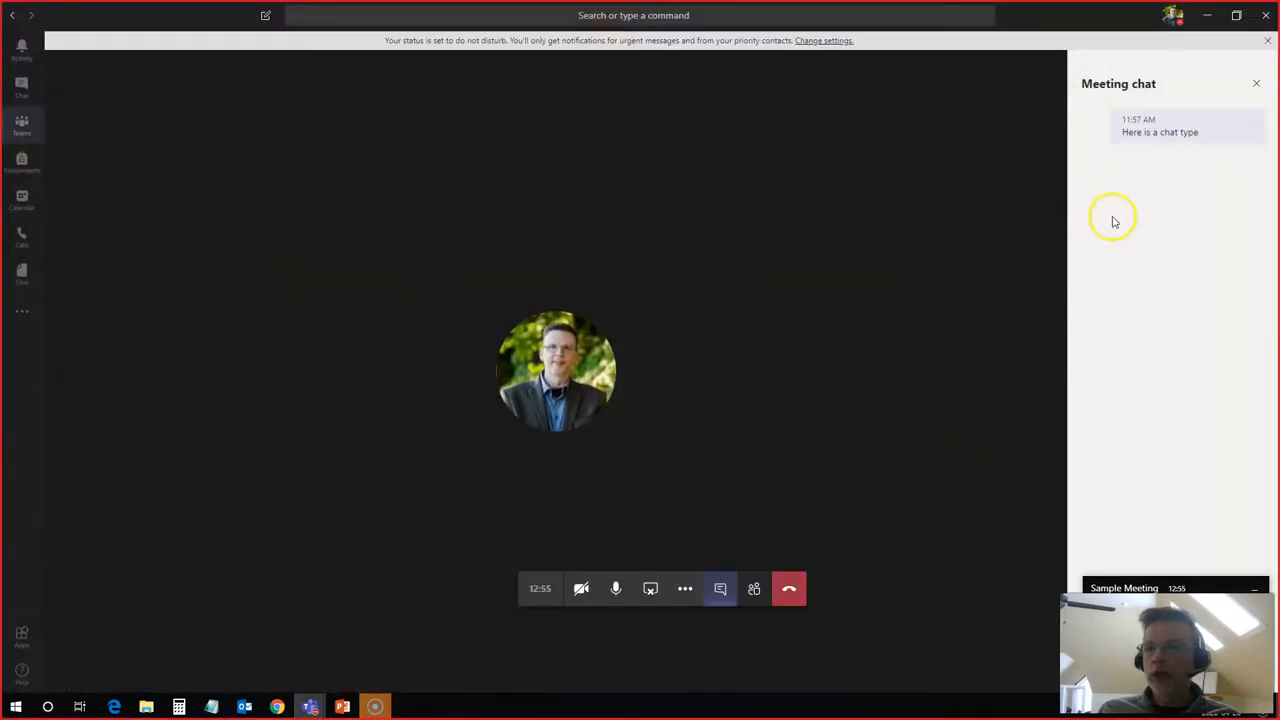
pyautogui.moveTo(1184, 490)
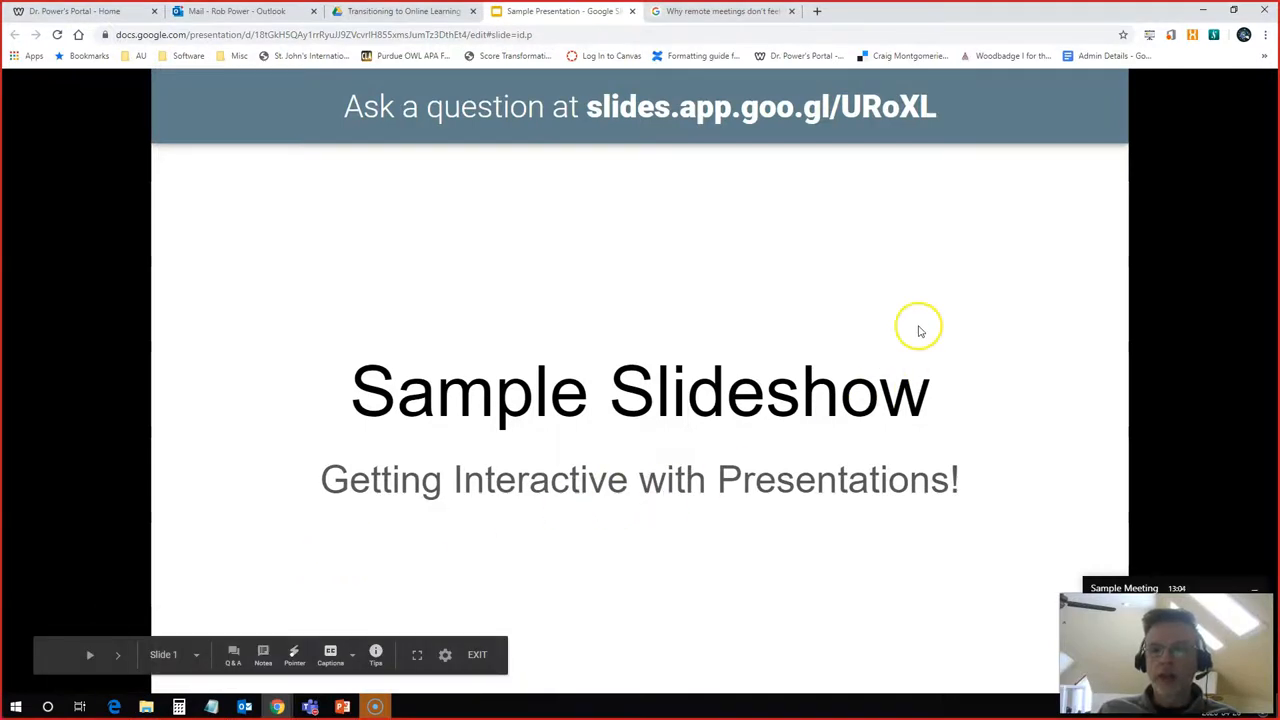
pyautogui.moveTo(220, 476)
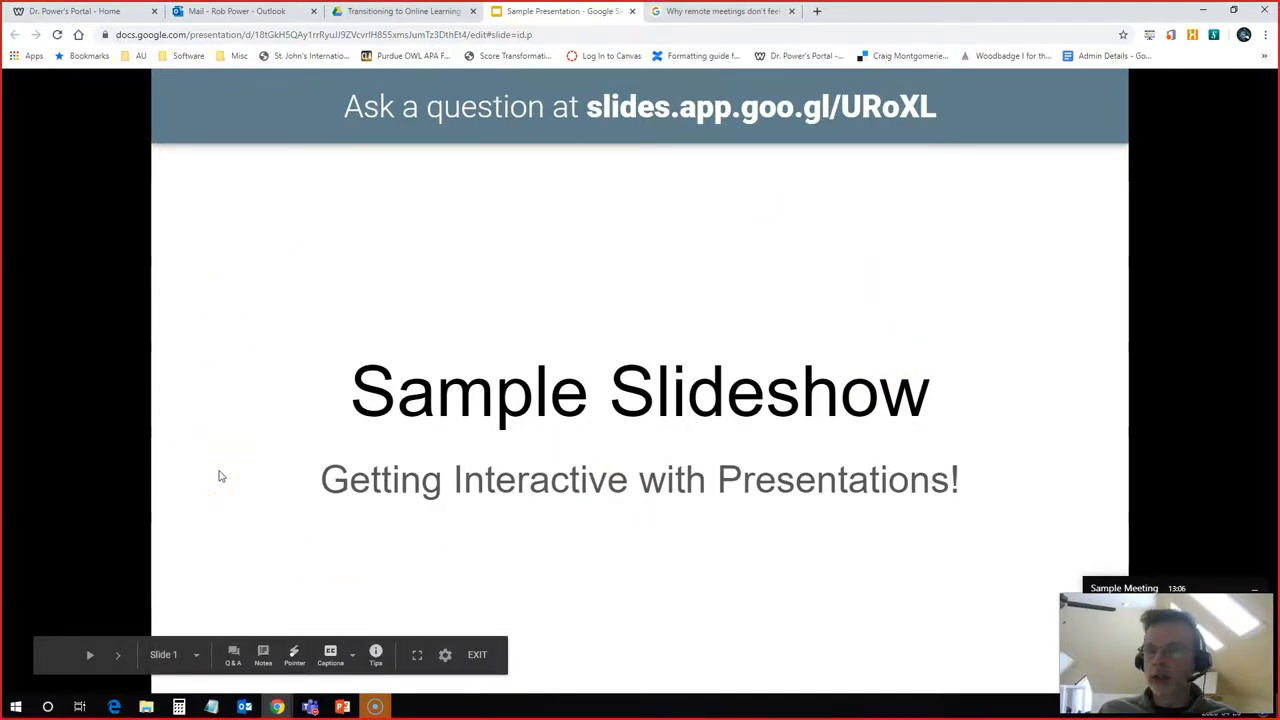
pyautogui.moveTo(276, 708)
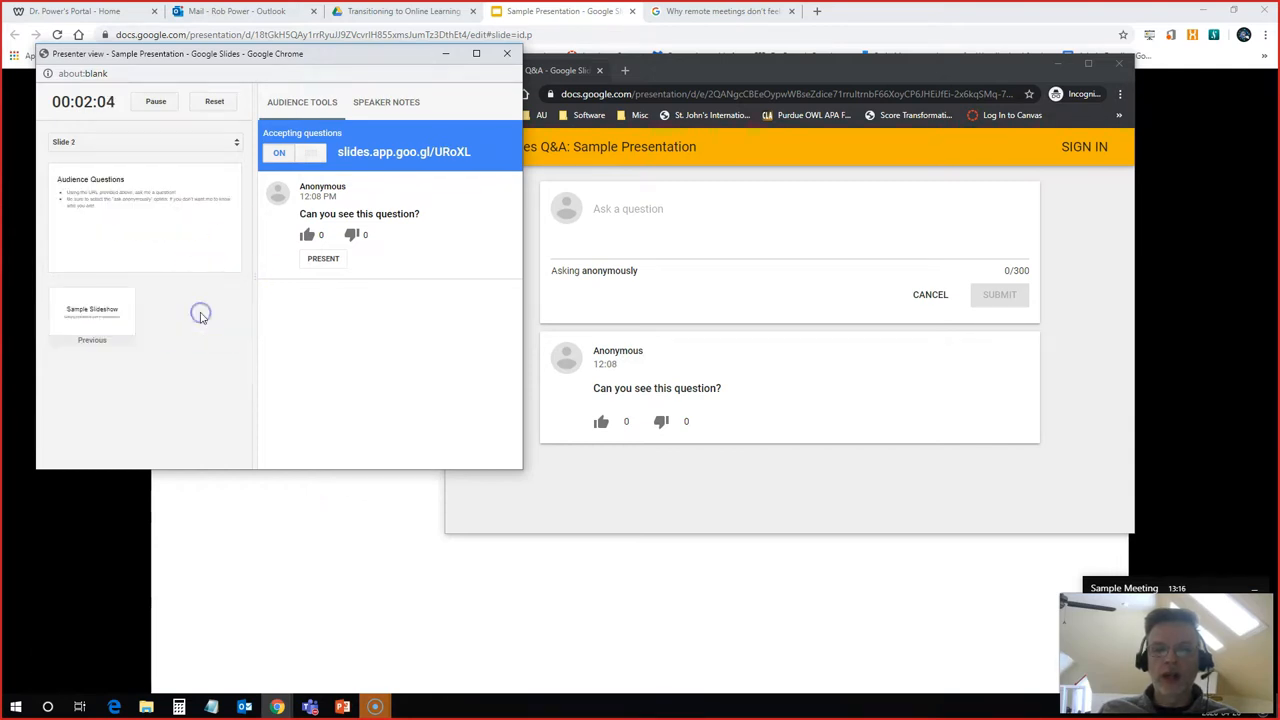
pyautogui.moveTo(164, 248)
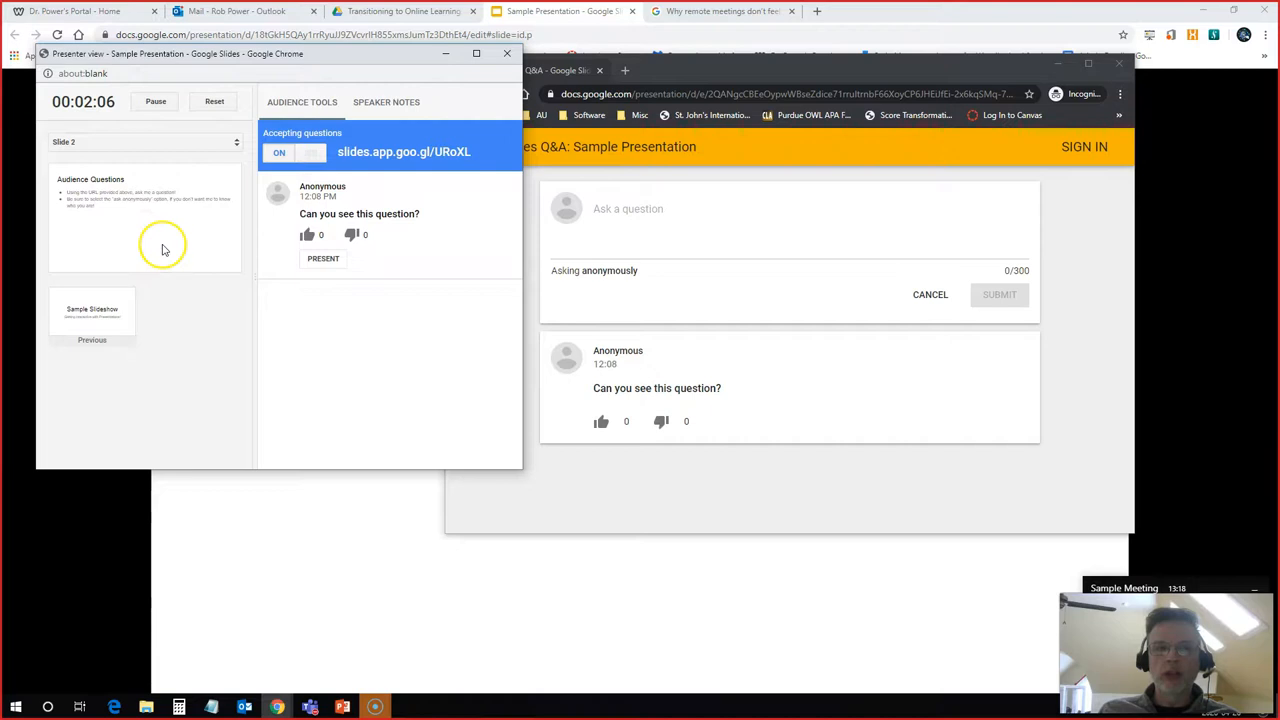
# Step: Return the presentation to the title slide
pyautogui.click(92, 312)
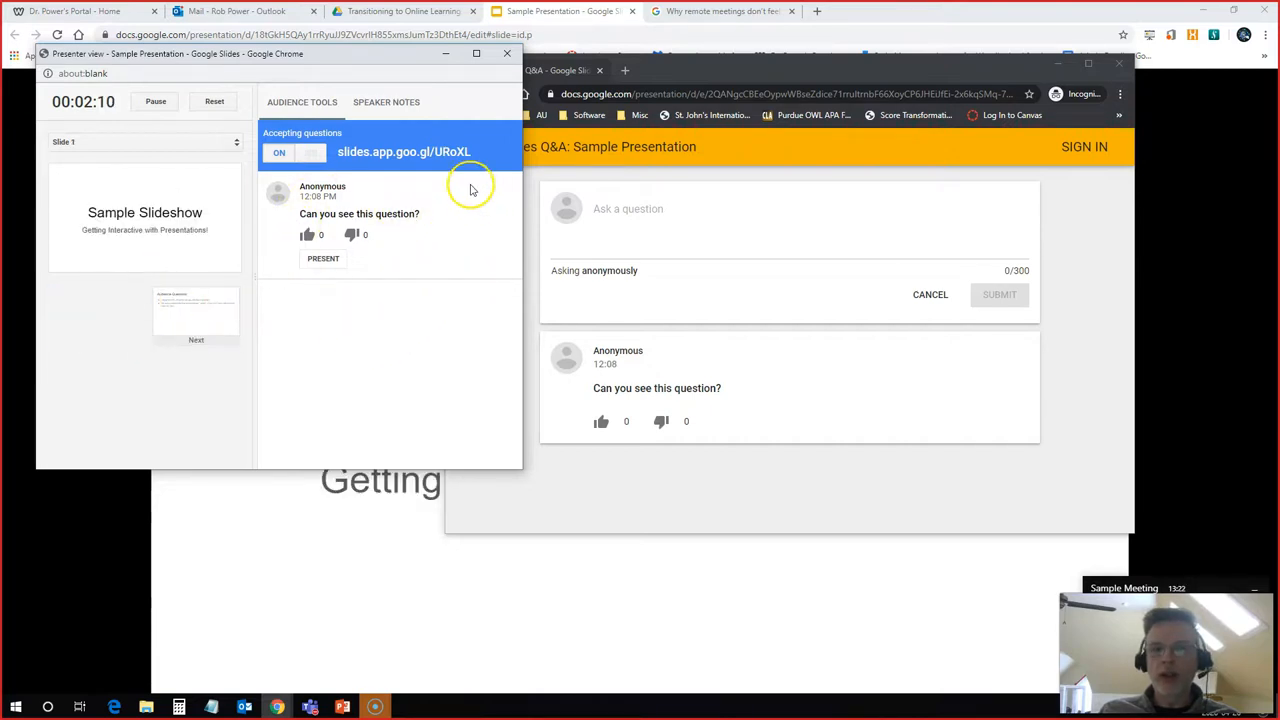
pyautogui.moveTo(360, 288)
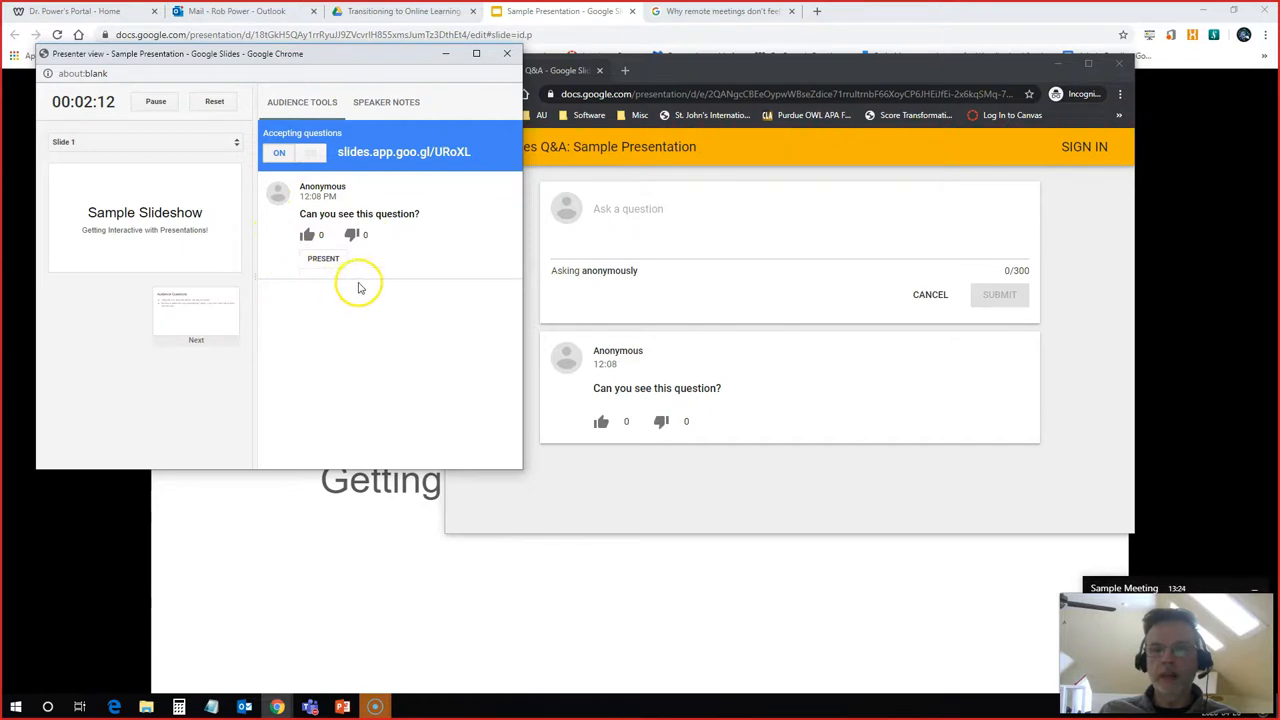
pyautogui.moveTo(264, 272)
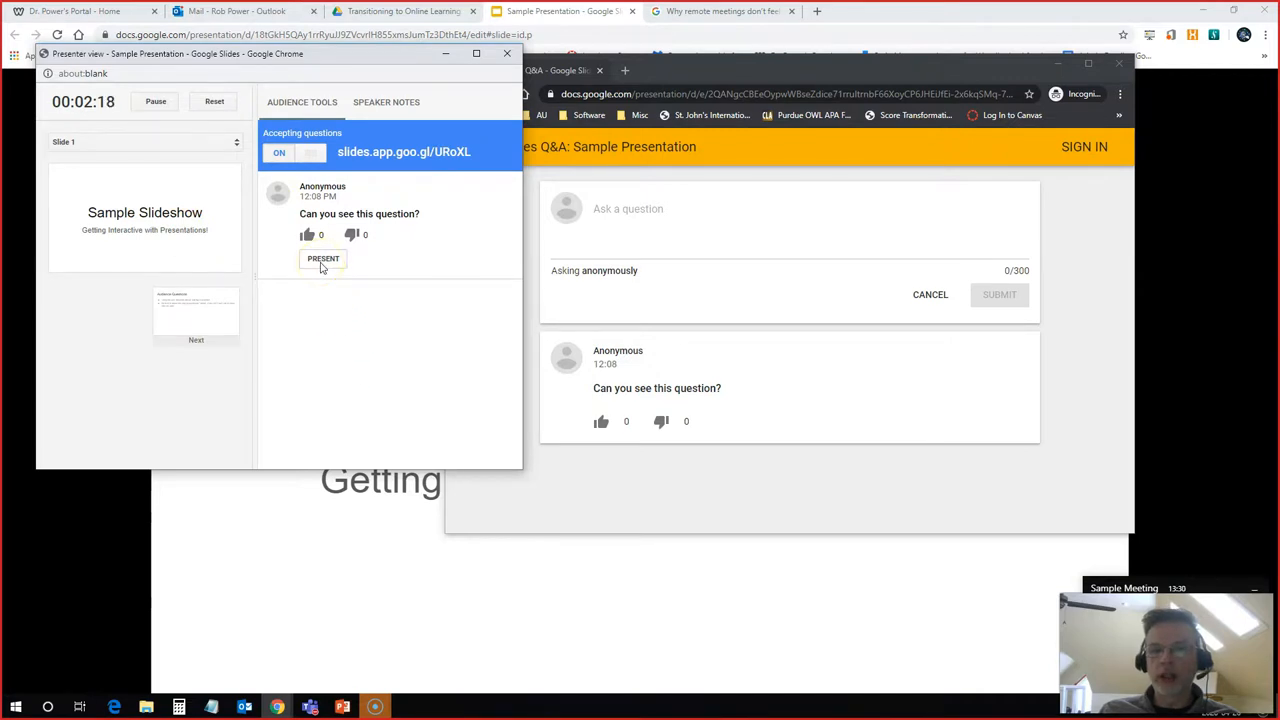
# Step: Step to the Audience Questions slide and back, then place Presenter view top-left beside the Q&A window
pyautogui.click(324, 260)
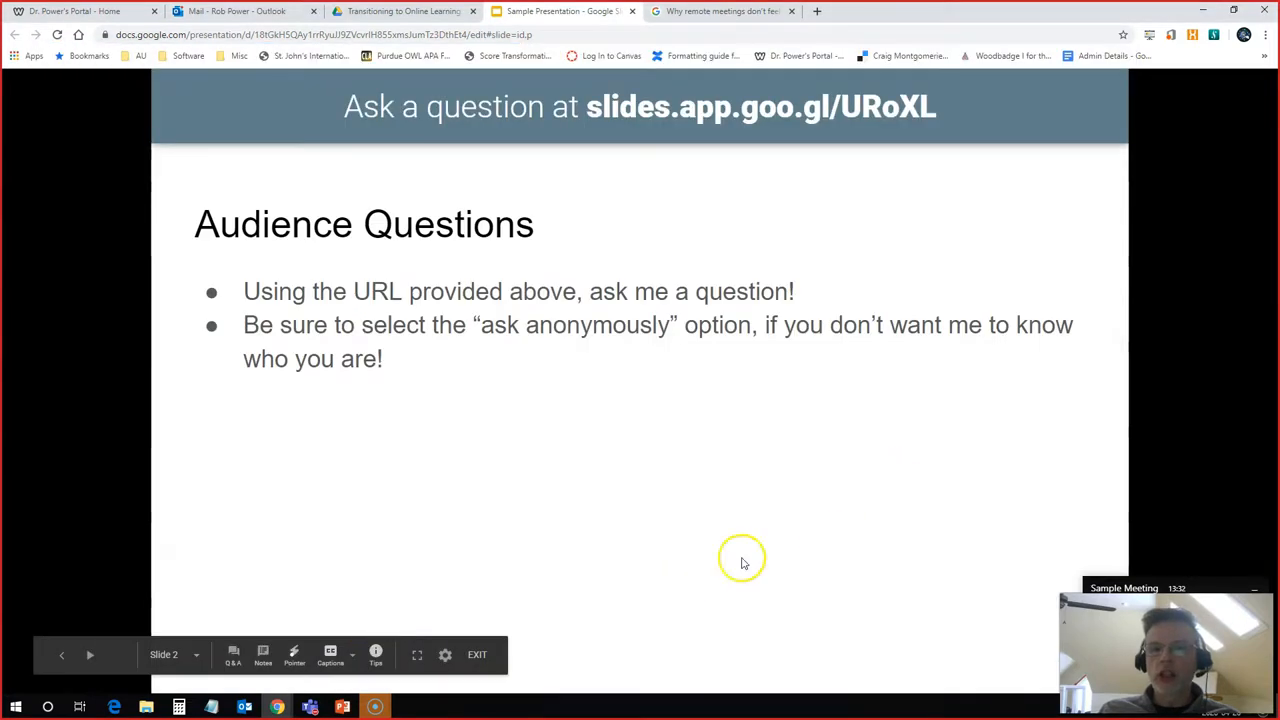
pyautogui.click(60, 656)
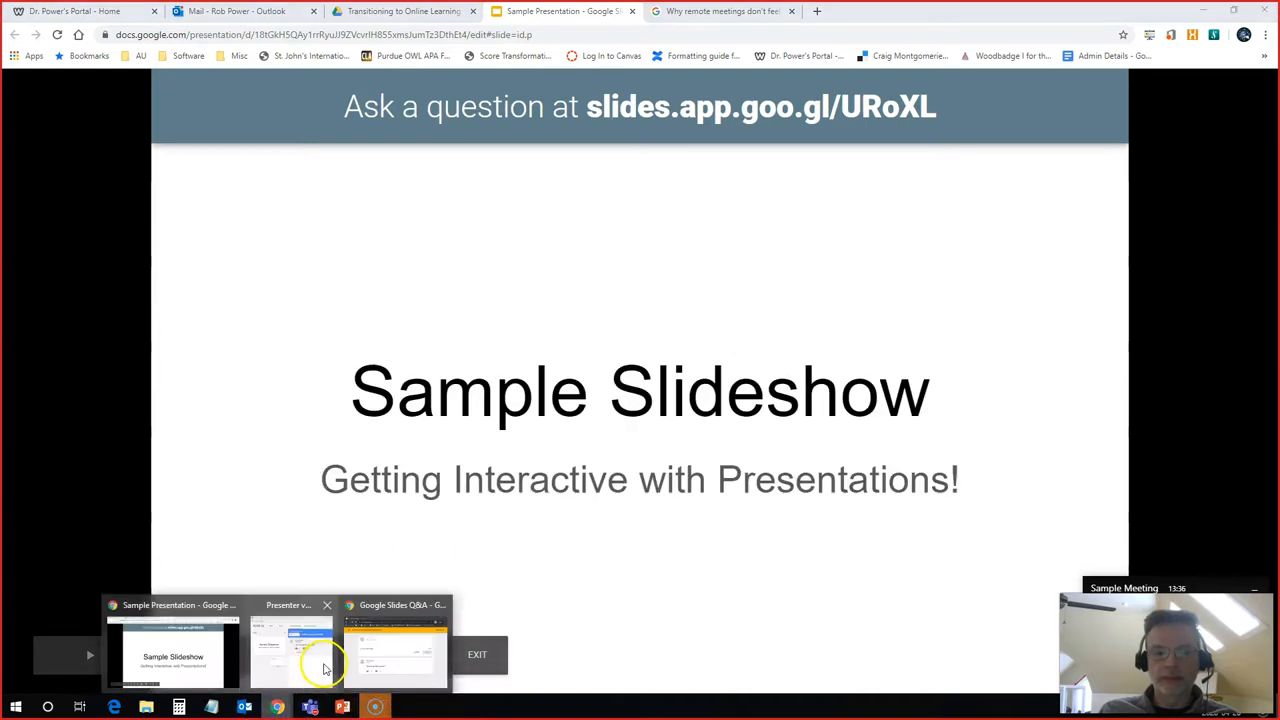
pyautogui.click(290, 650)
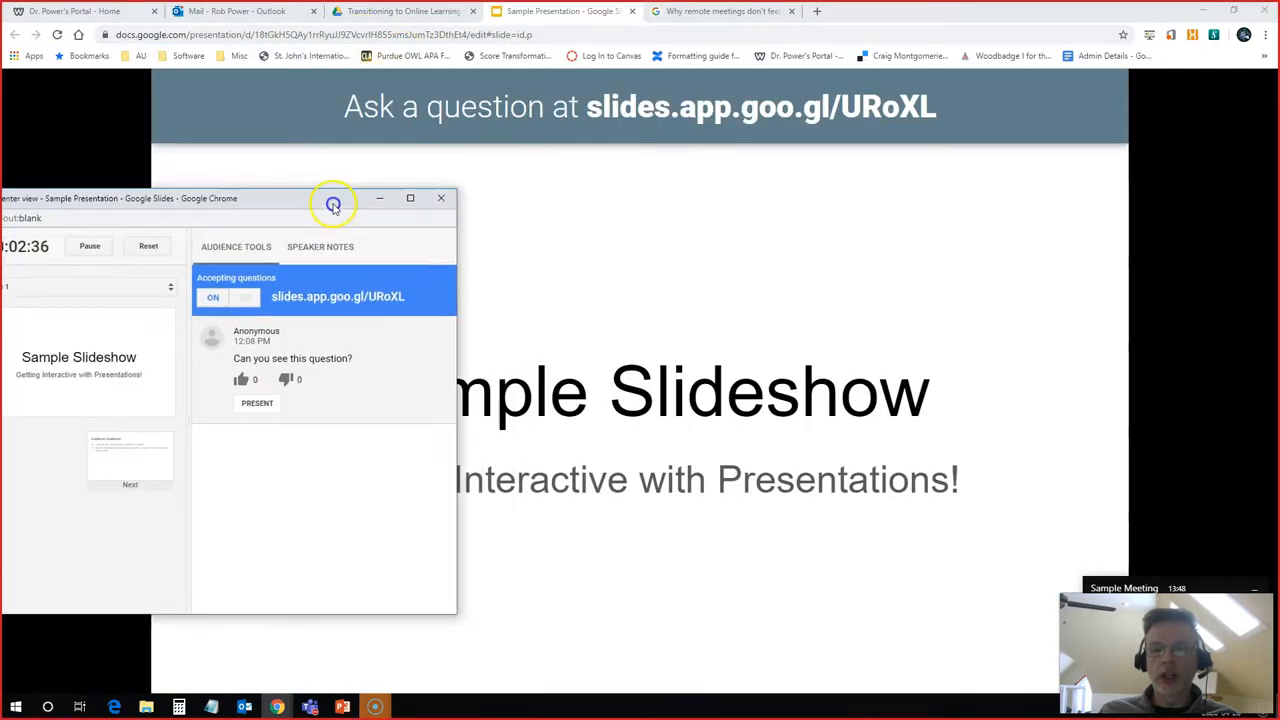
pyautogui.moveTo(332, 198); pyautogui.dragTo(332, 36)
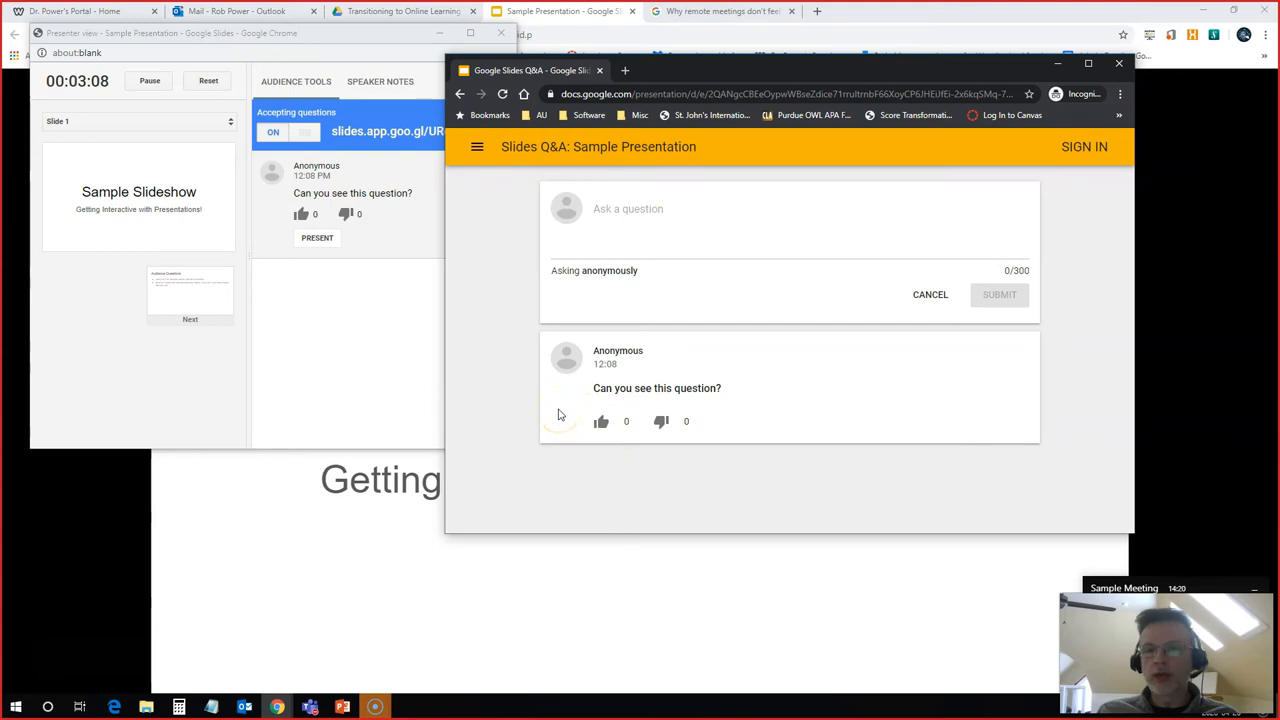
pyautogui.moveTo(392, 256)
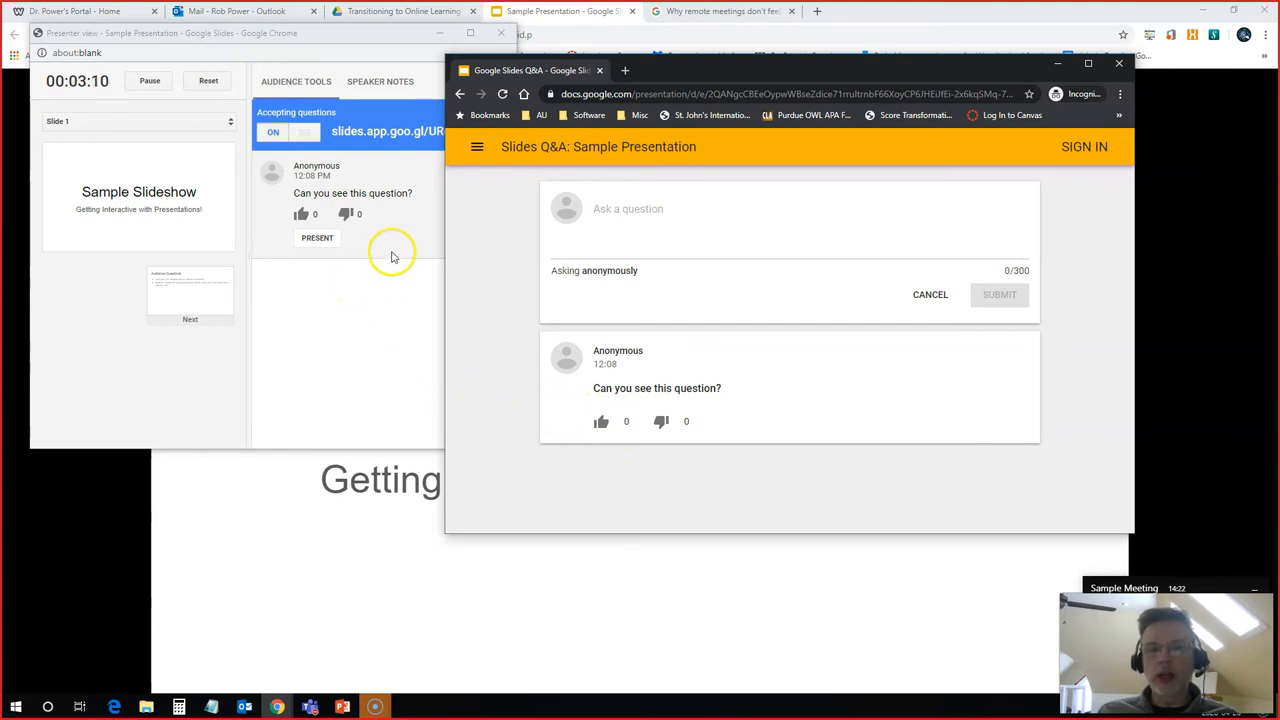